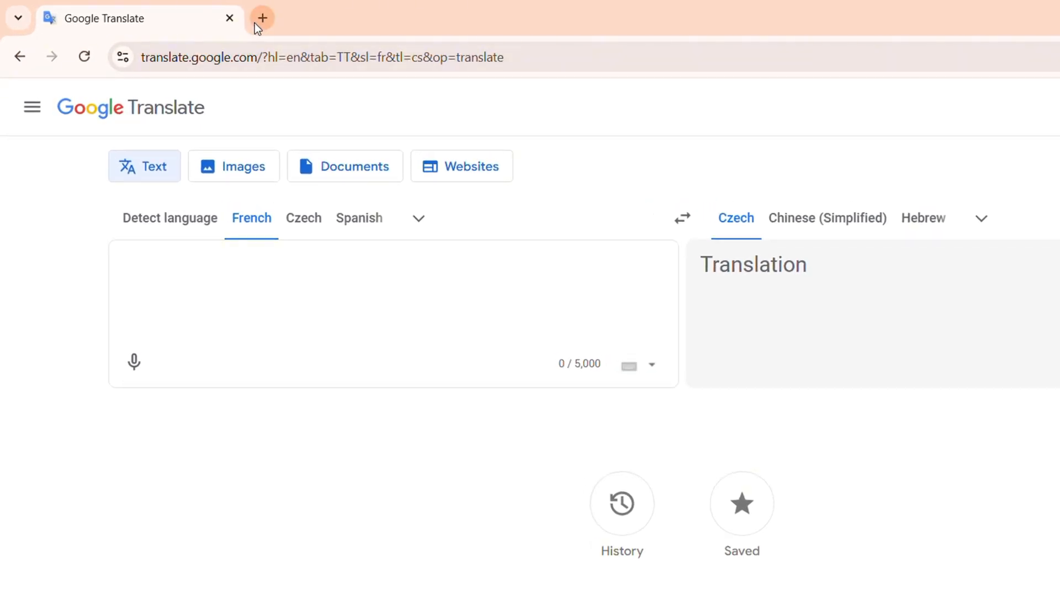
- Start a new Chrome tab and bring up the Google apps list to reach Translate
click(263, 18)
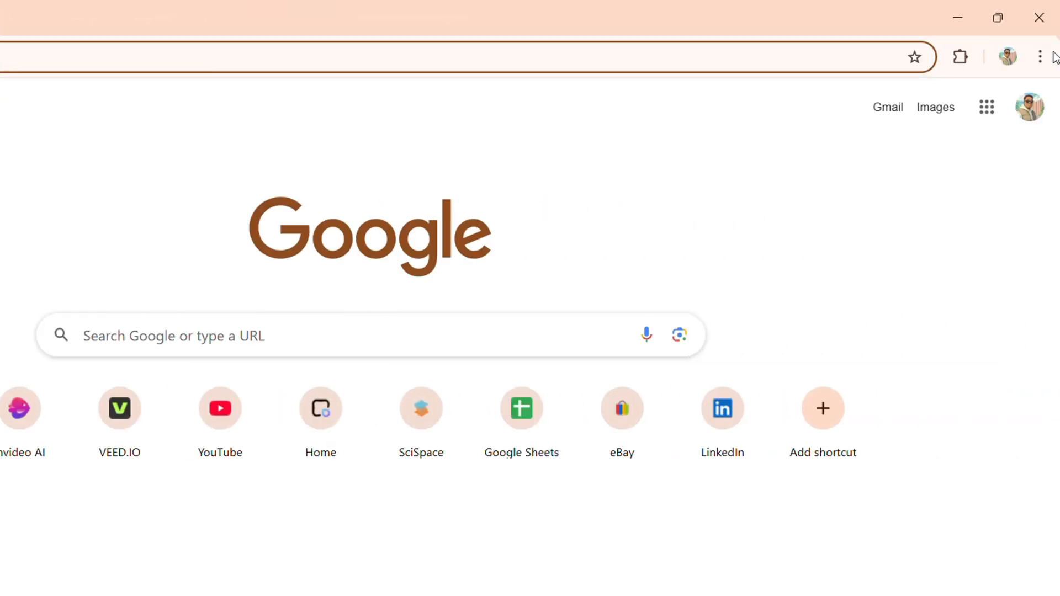
click(986, 107)
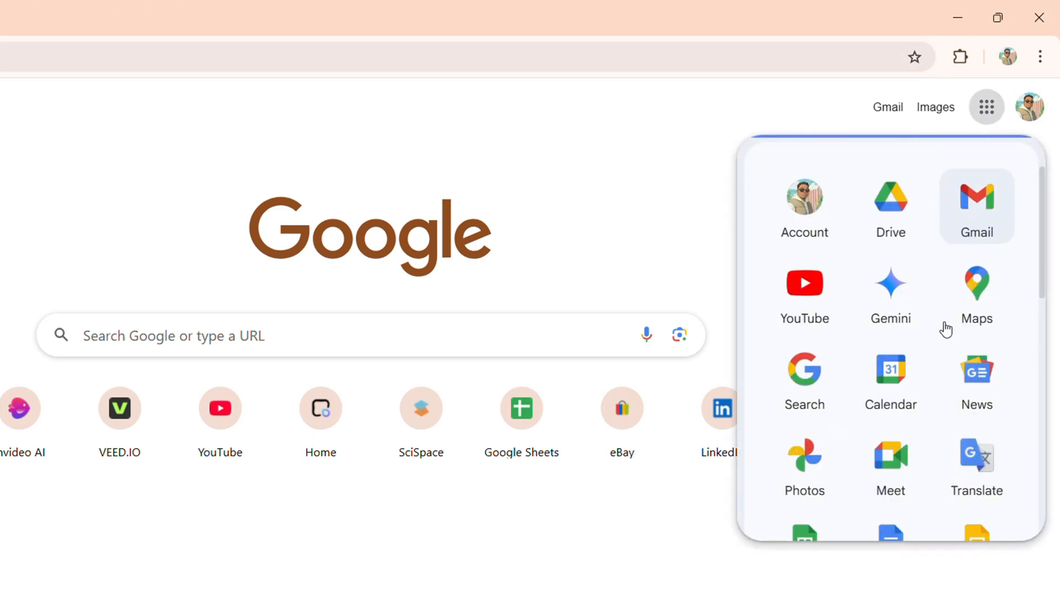
mouse_move(40, 254)
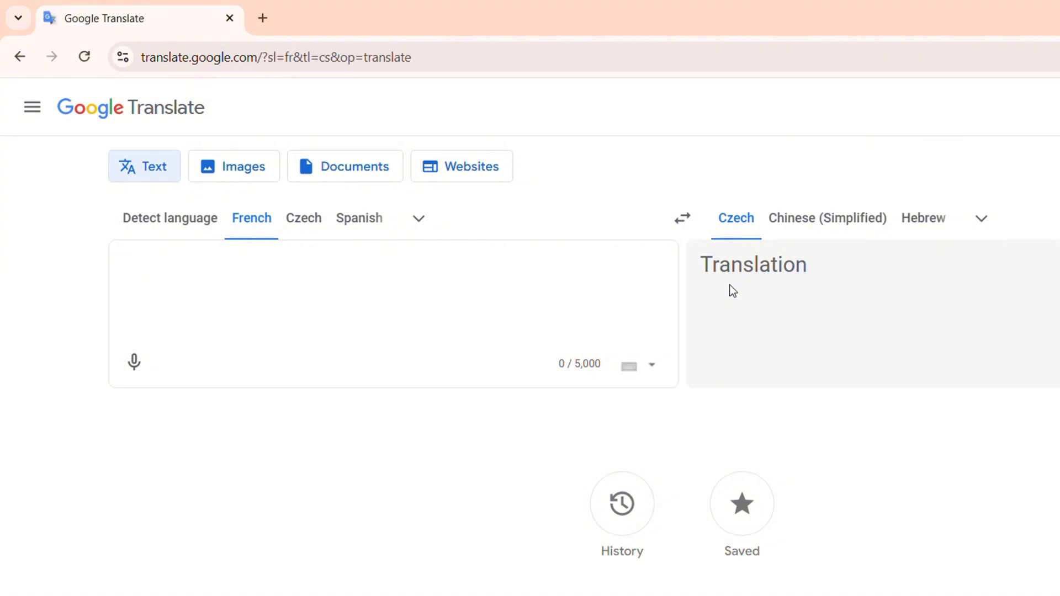
mouse_move(26, 283)
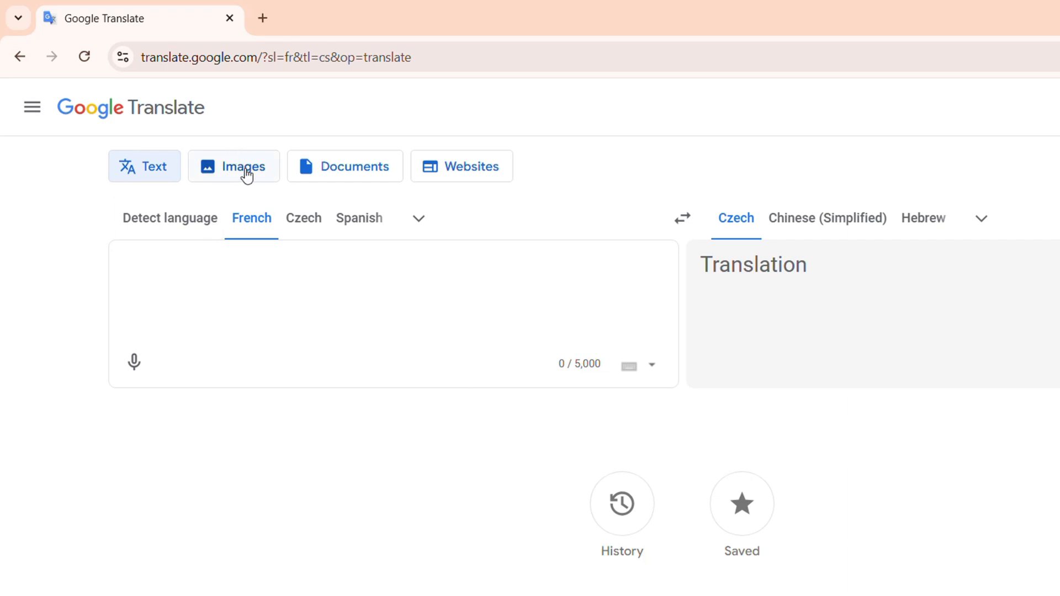
- Switch Google Translate to Images mode for French-to-Czech image translation
click(233, 166)
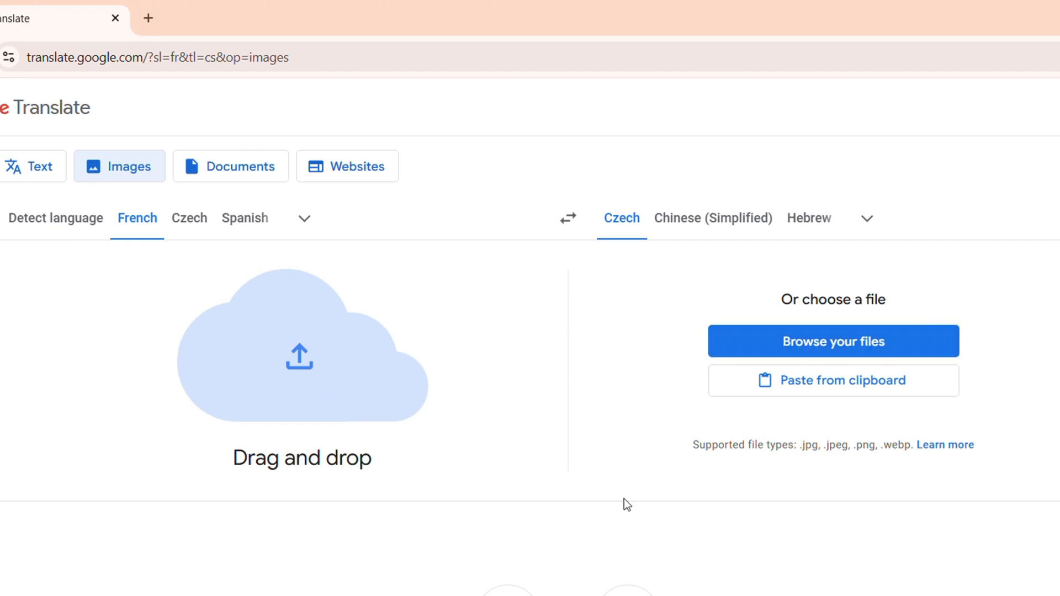
mouse_move(250, 348)
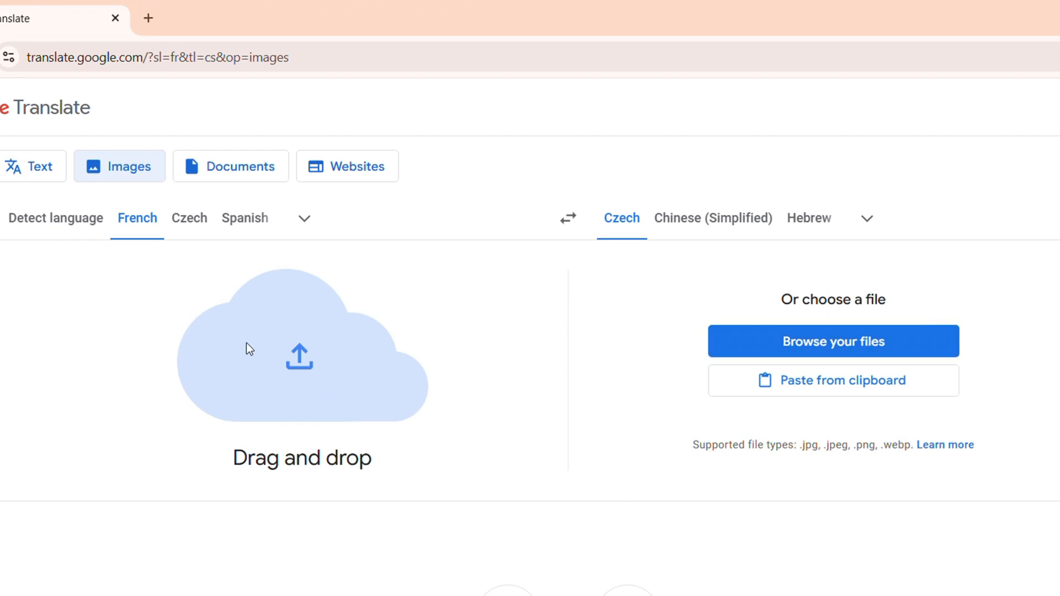
mouse_move(869, 347)
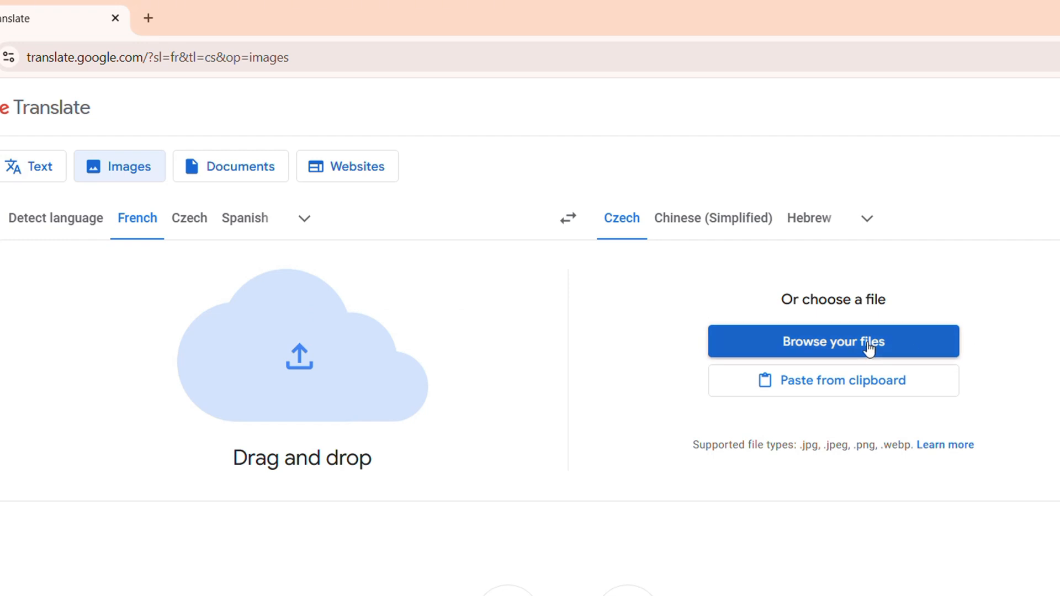
mouse_move(816, 397)
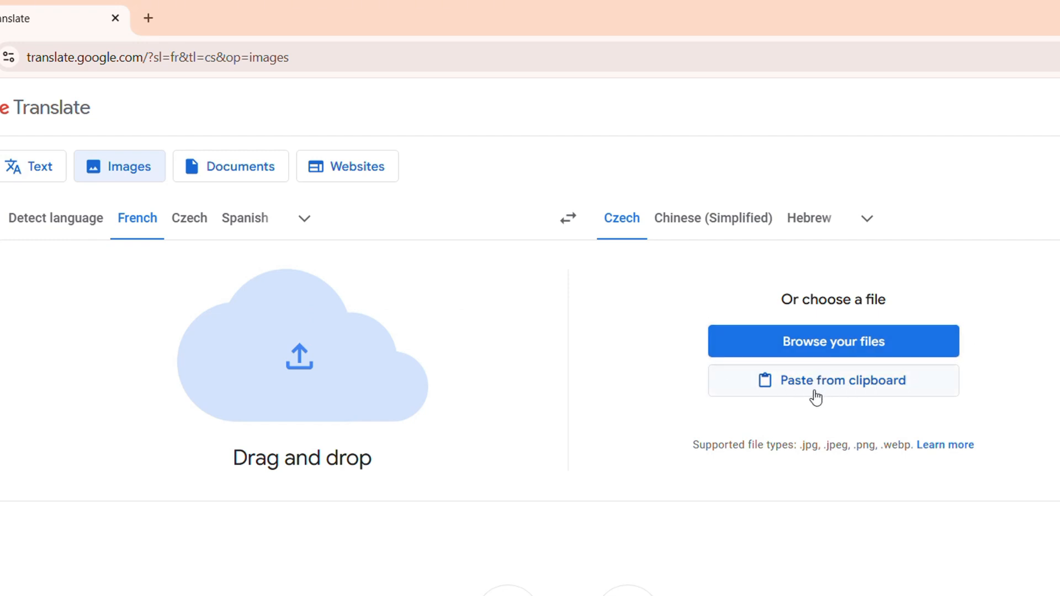
mouse_move(862, 384)
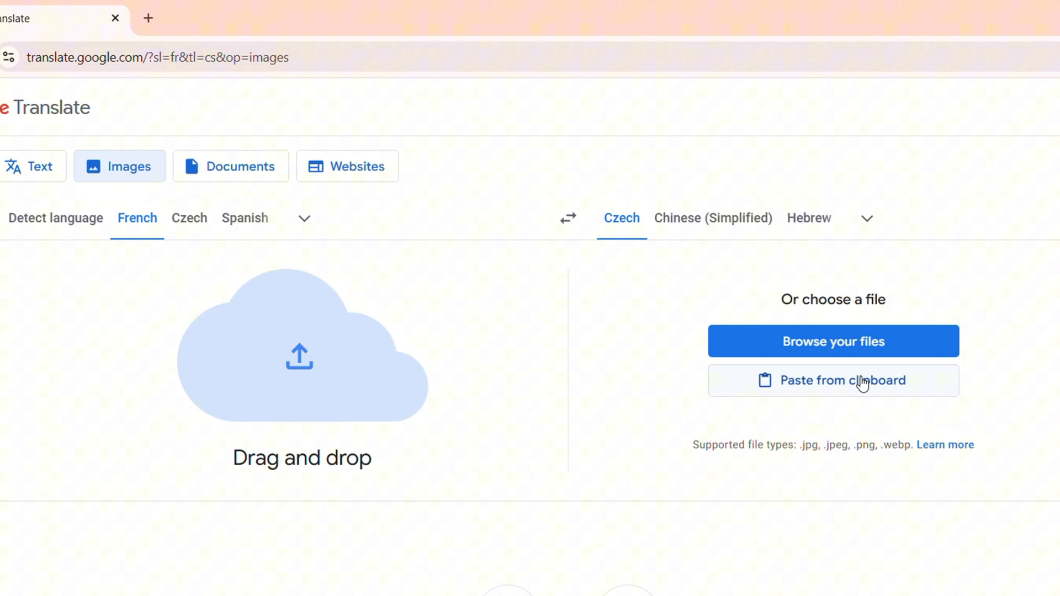
mouse_move(817, 354)
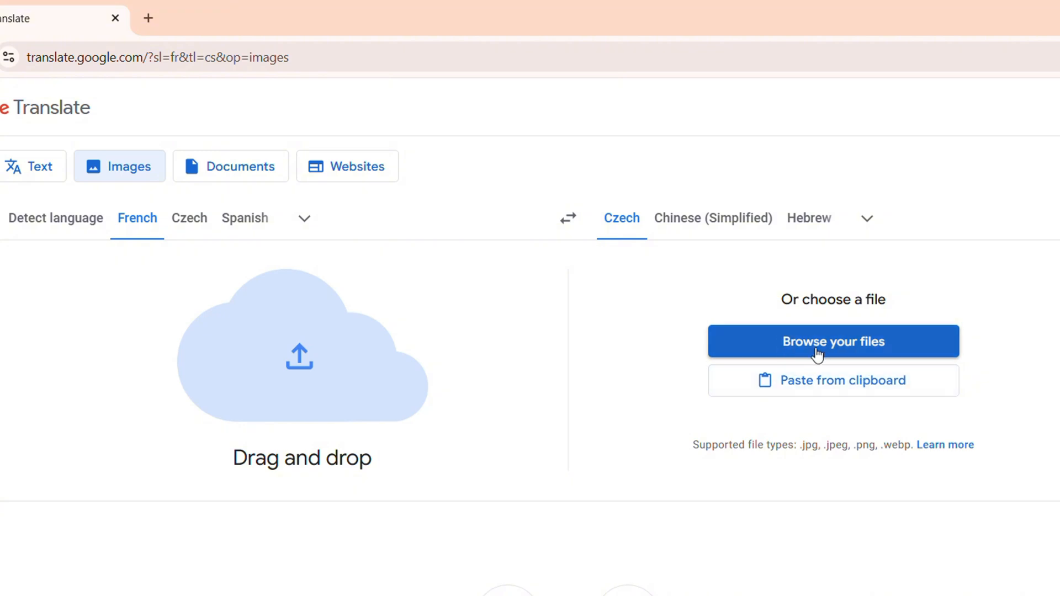
- Upload 'How to CHECK Your Zotero Messages NOW and Stay Organized' from Downloads for Czech translation
click(833, 341)
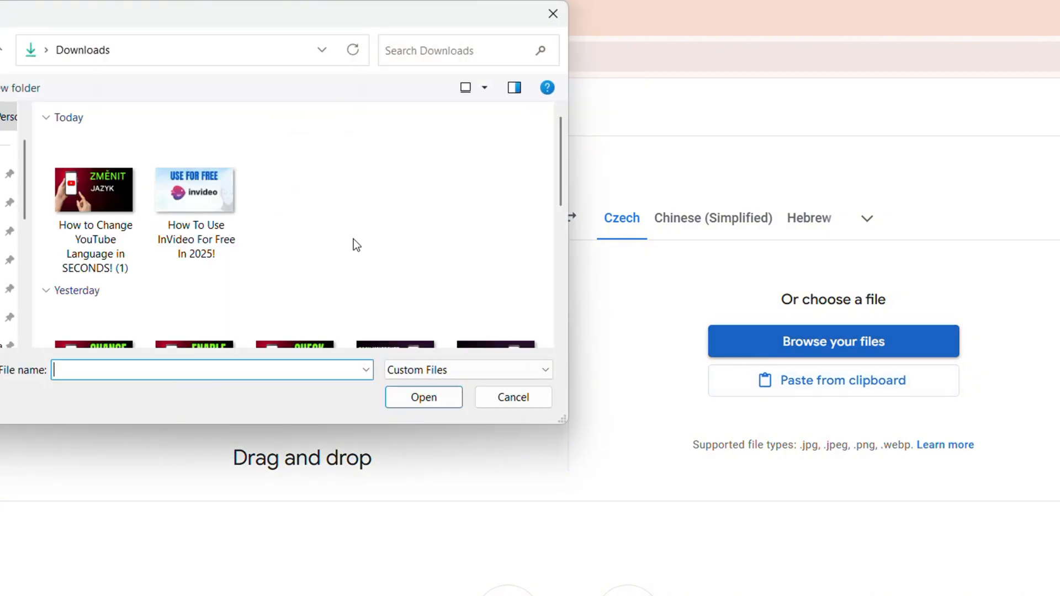
scroll(down, 3)
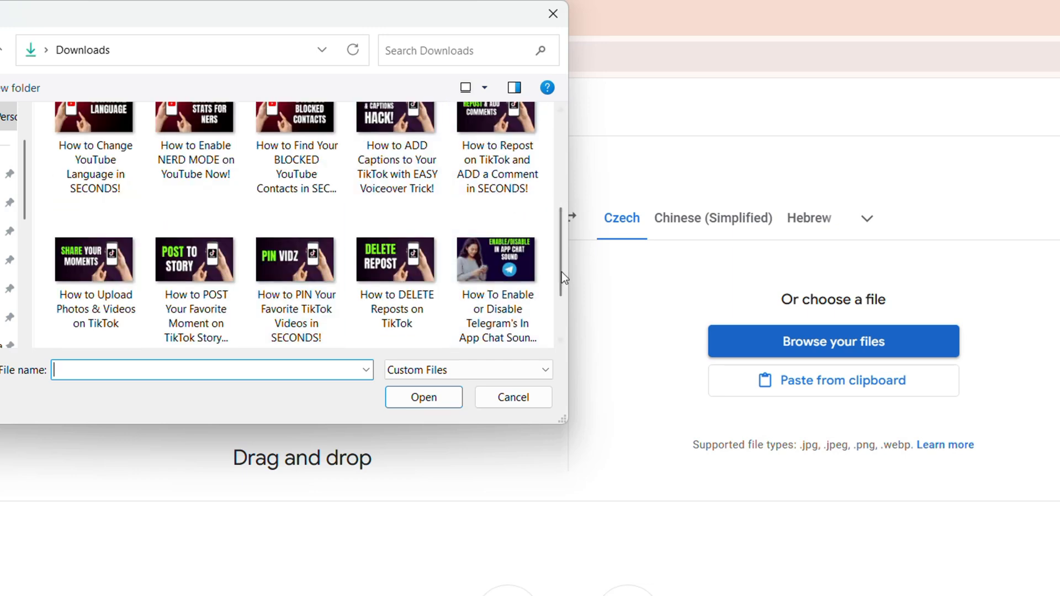
scroll(down, 3)
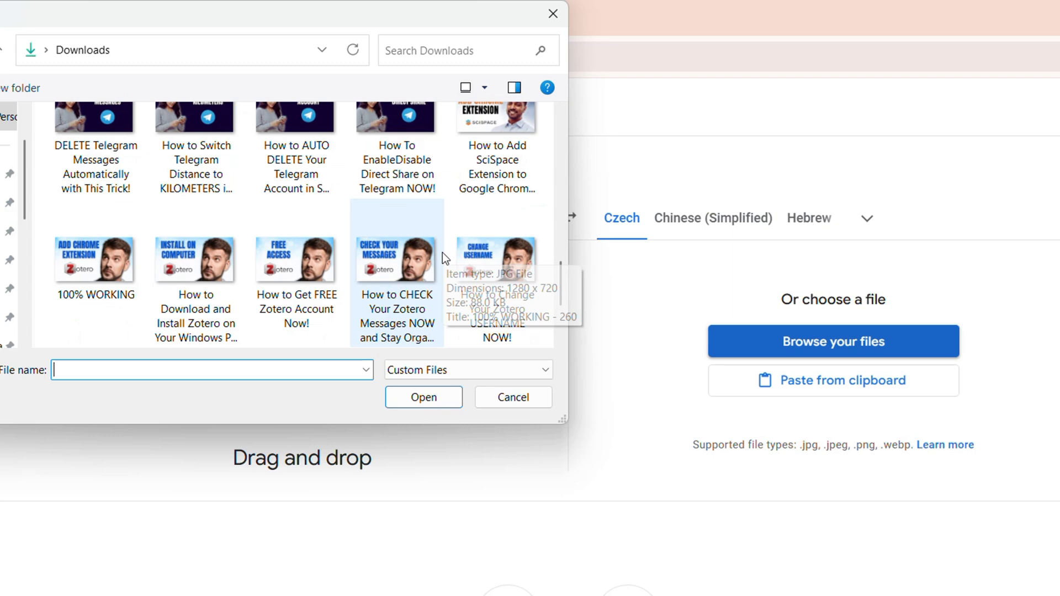
click(397, 259)
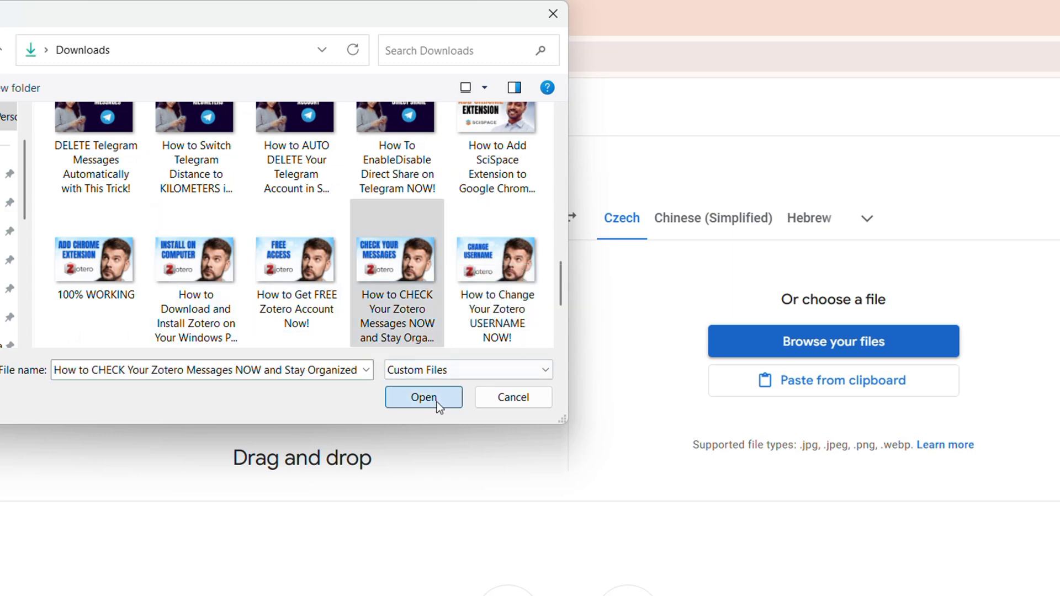
click(423, 396)
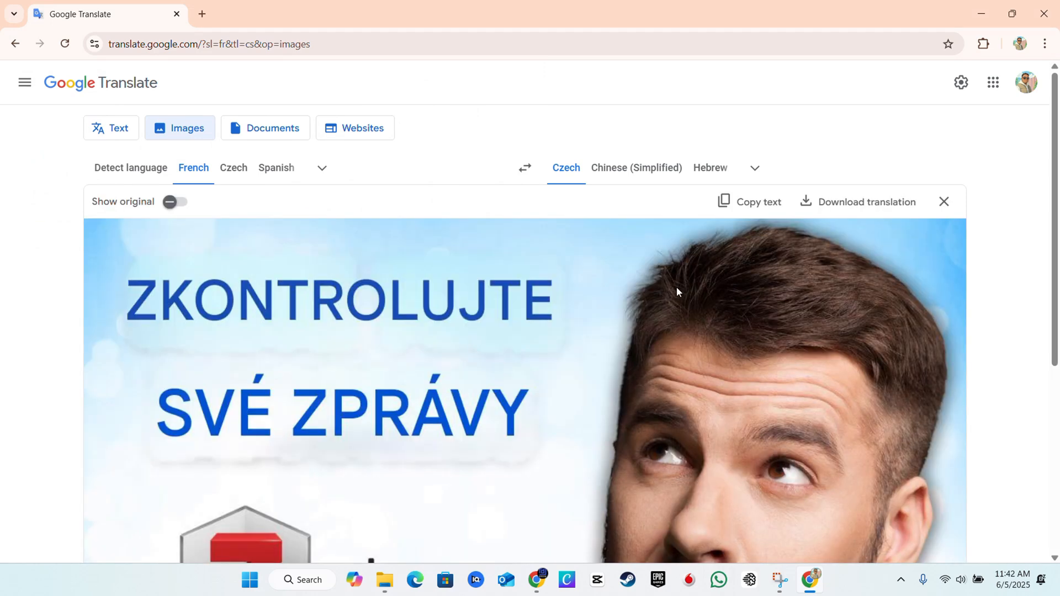
mouse_move(539, 185)
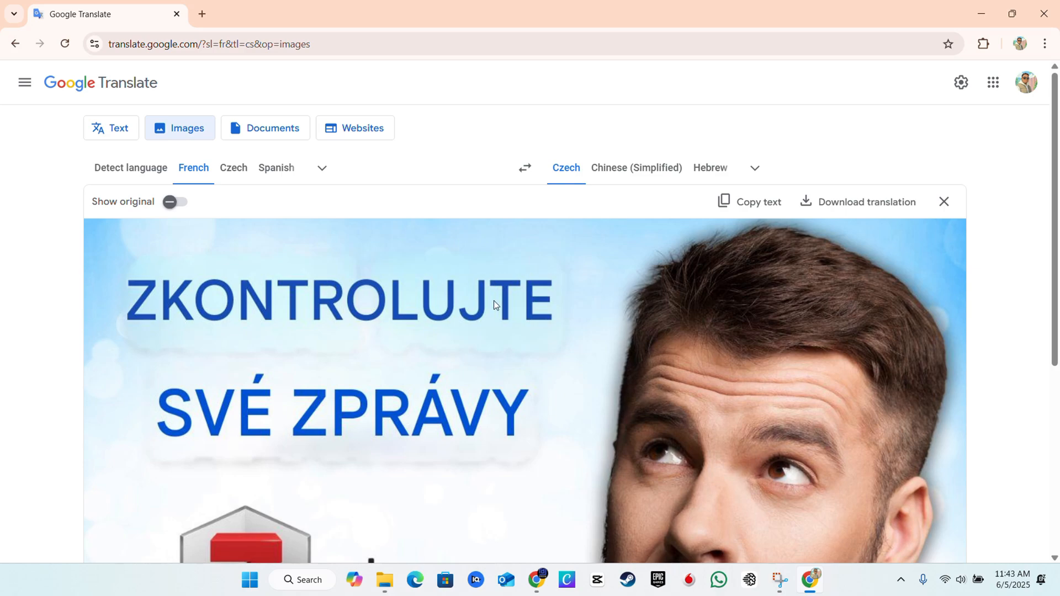
scroll(down, 3)
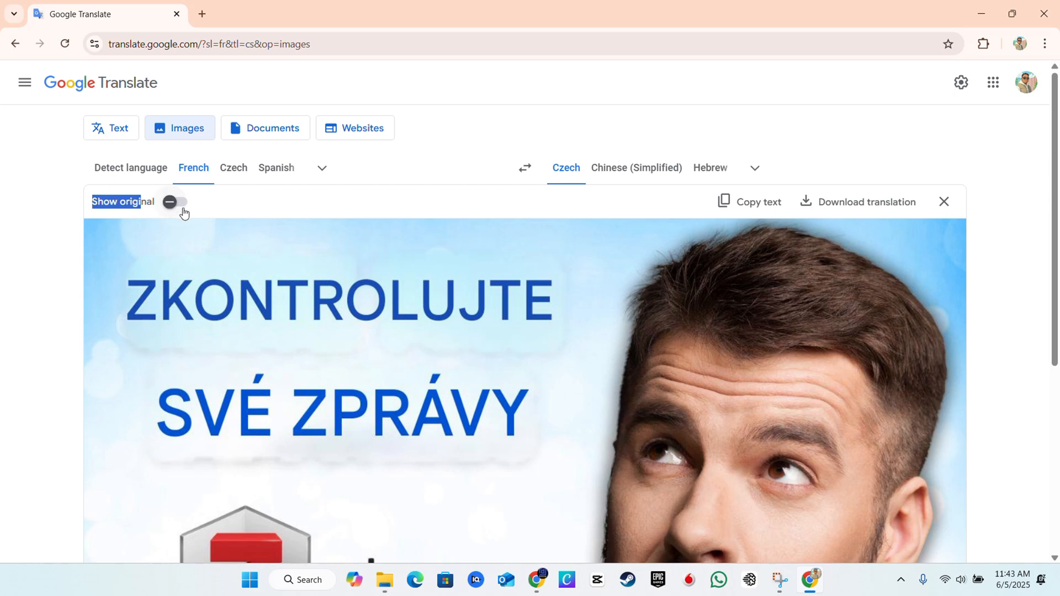
- Turn on Show original so the English thumbnail sits beside its Czech translation
click(175, 202)
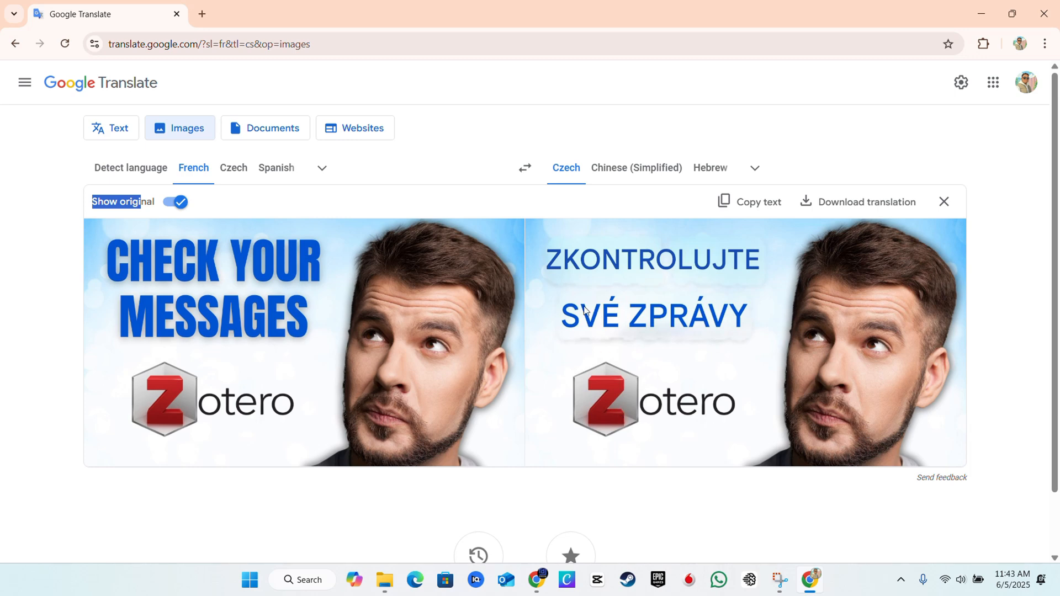
mouse_move(341, 415)
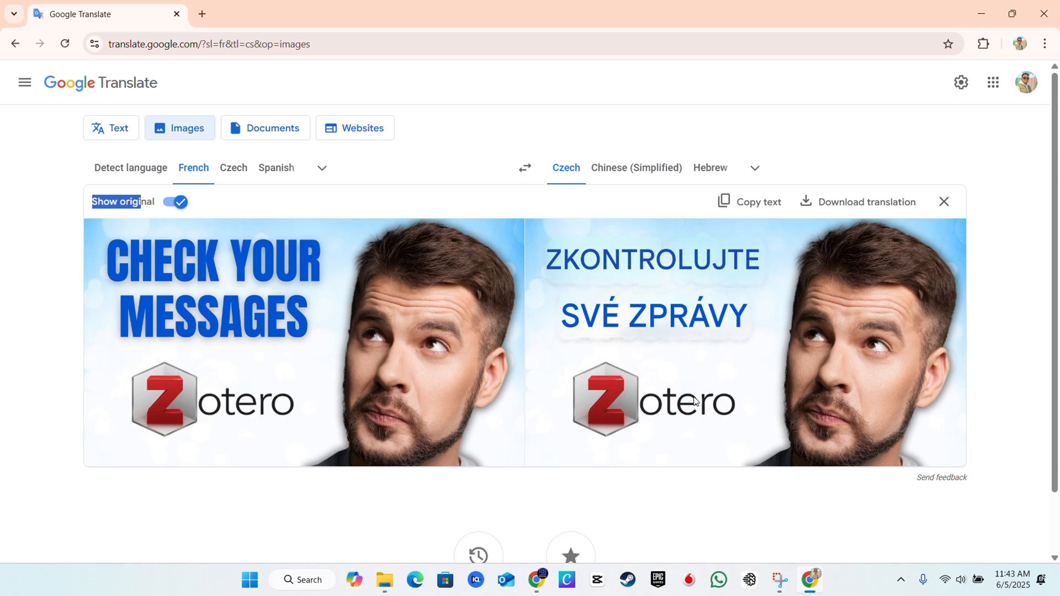
mouse_move(697, 391)
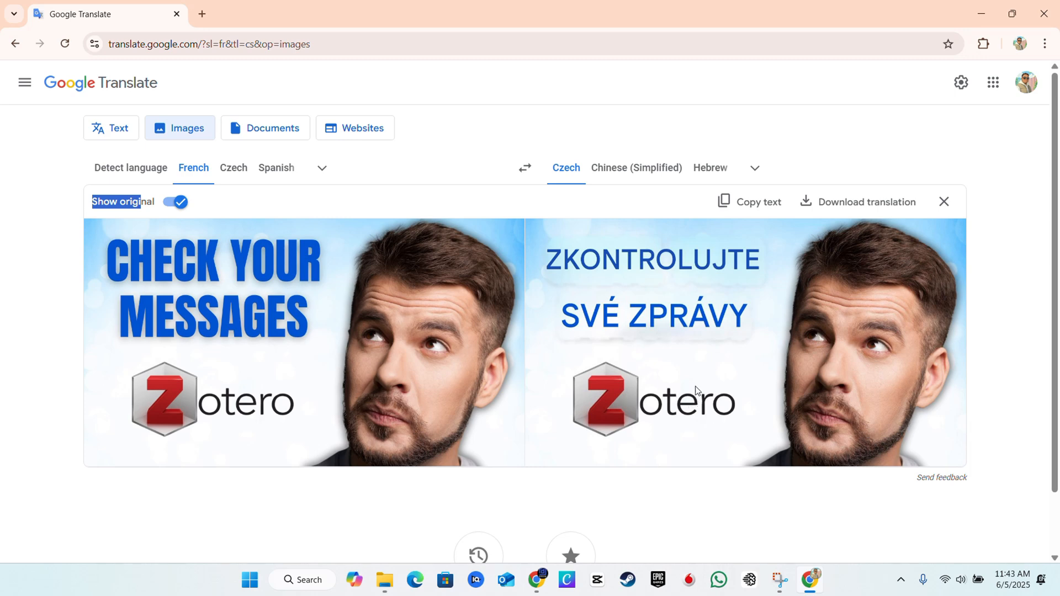
mouse_move(664, 404)
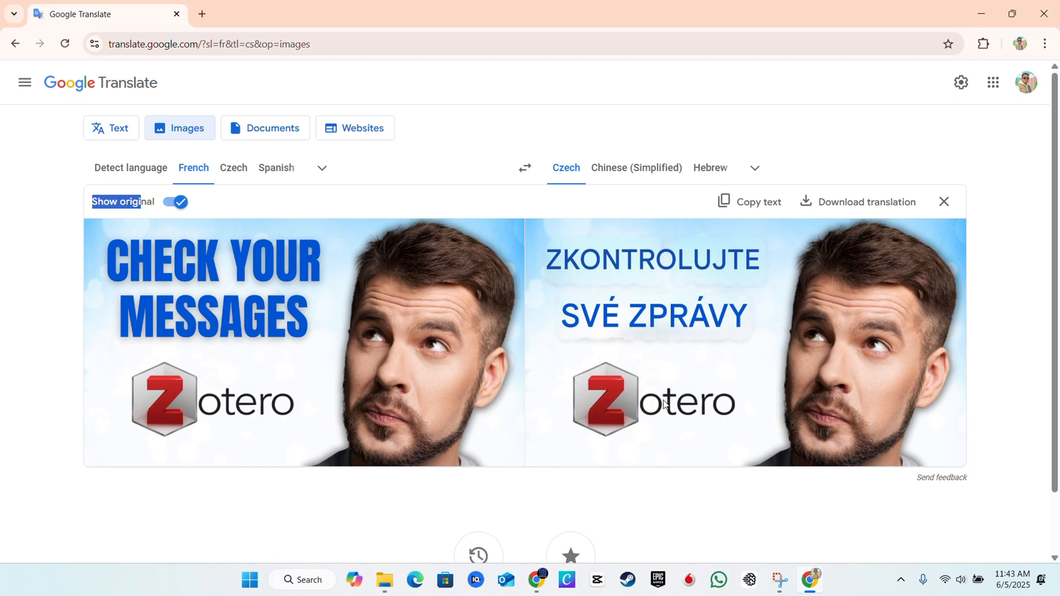
mouse_move(588, 282)
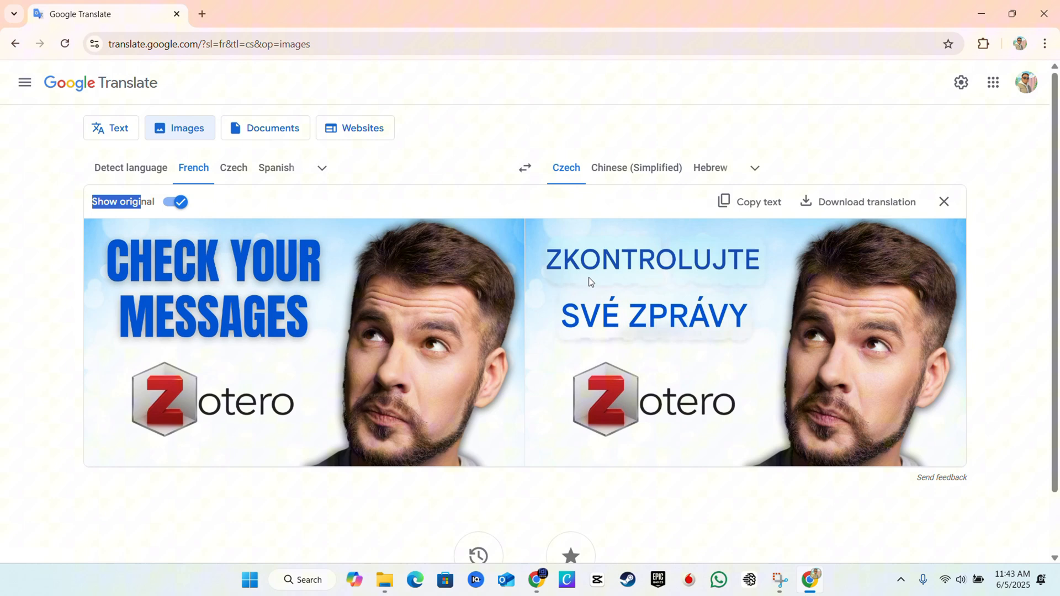
mouse_move(587, 284)
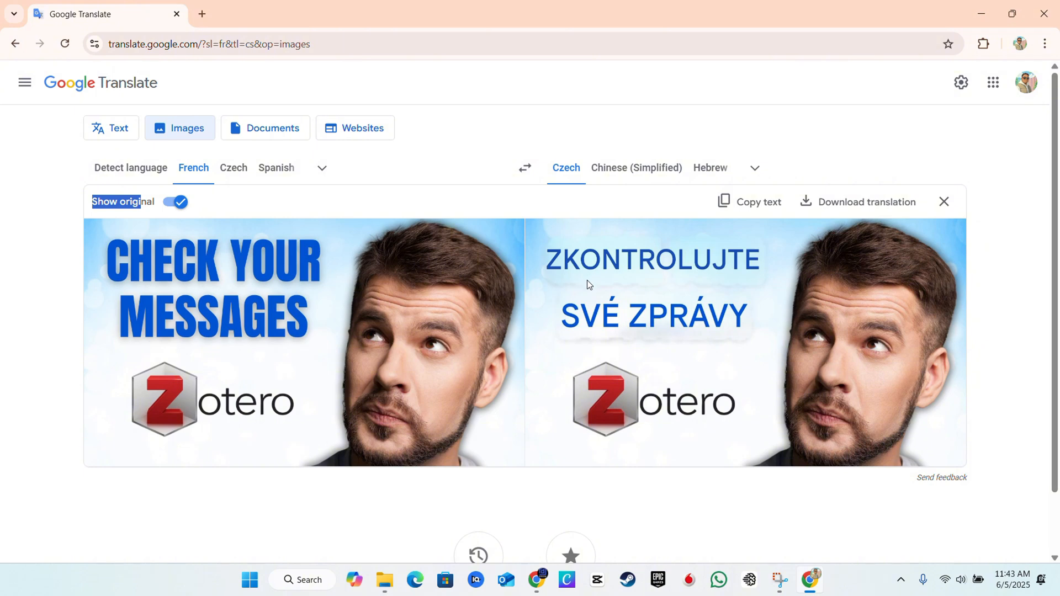
mouse_move(646, 265)
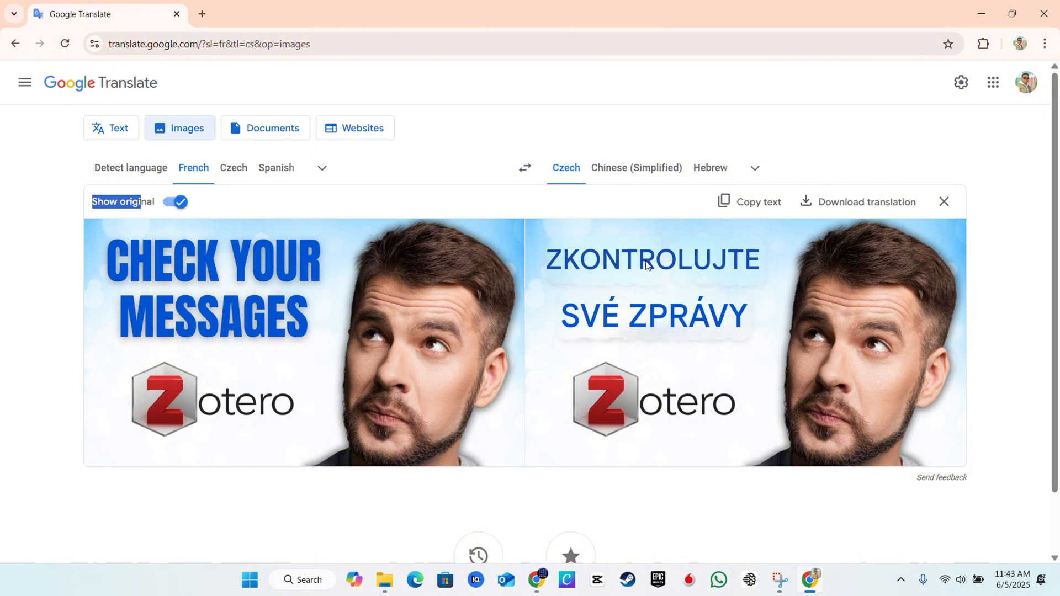
mouse_move(246, 386)
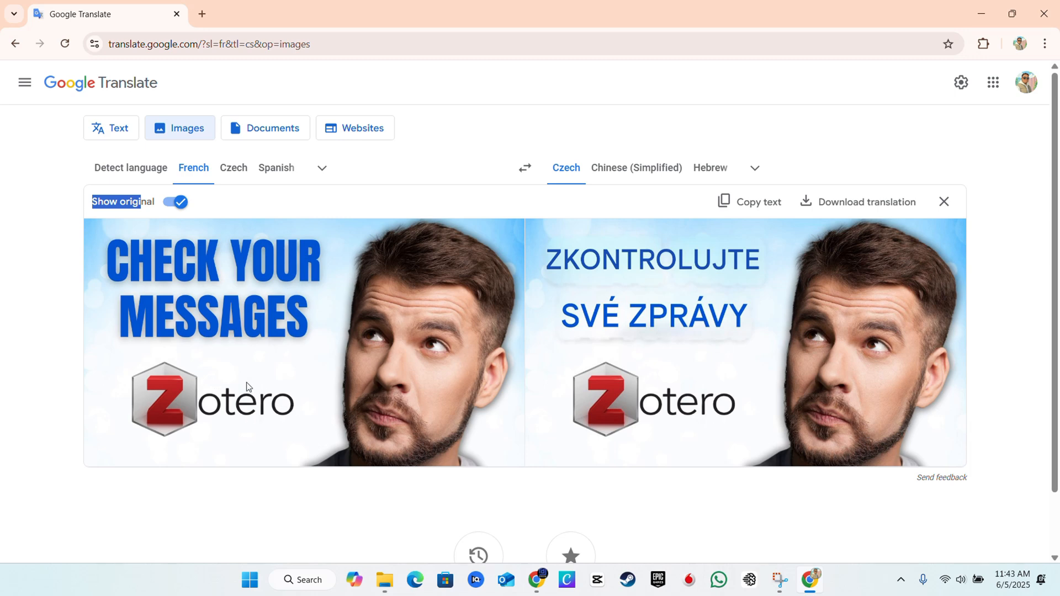
mouse_move(653, 320)
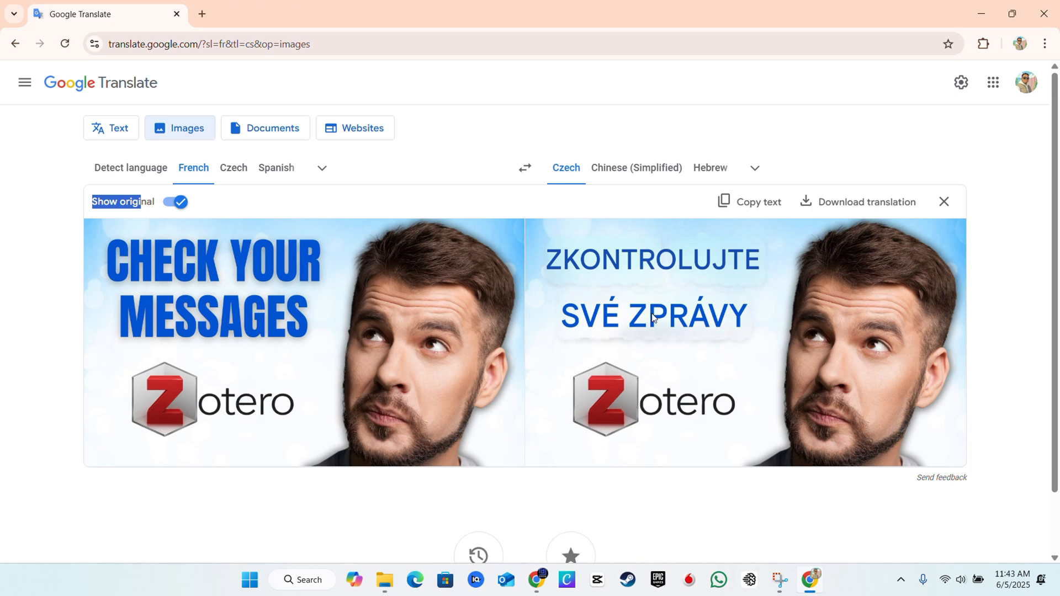
mouse_move(96, 316)
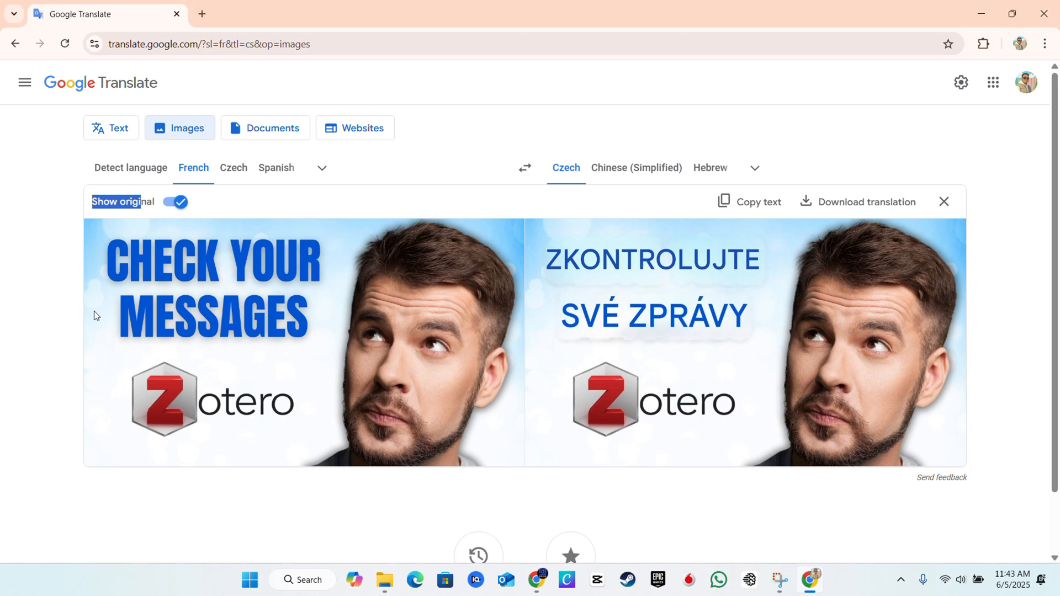
mouse_move(120, 299)
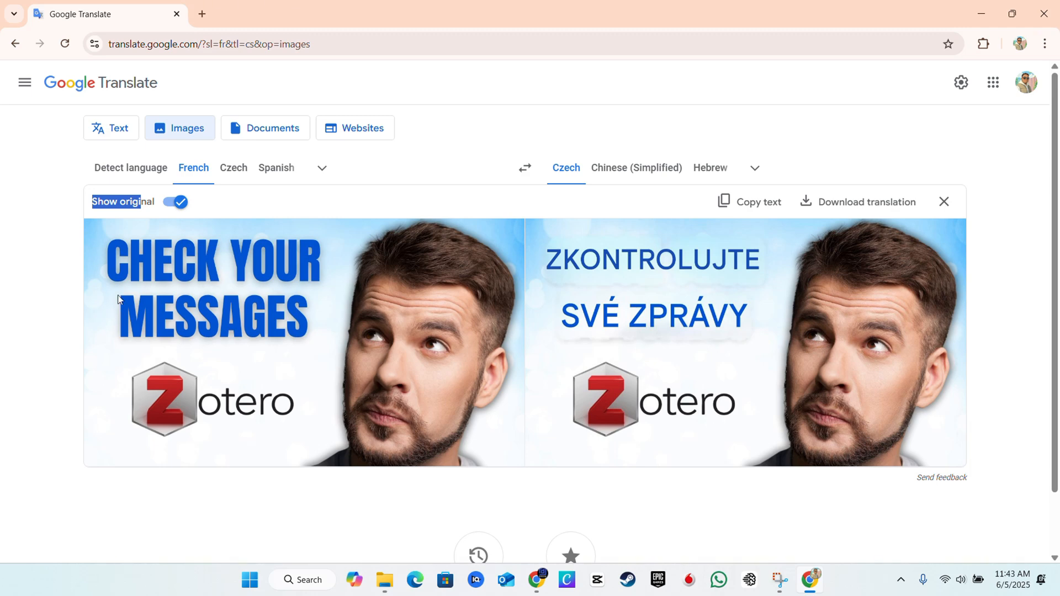
mouse_move(189, 254)
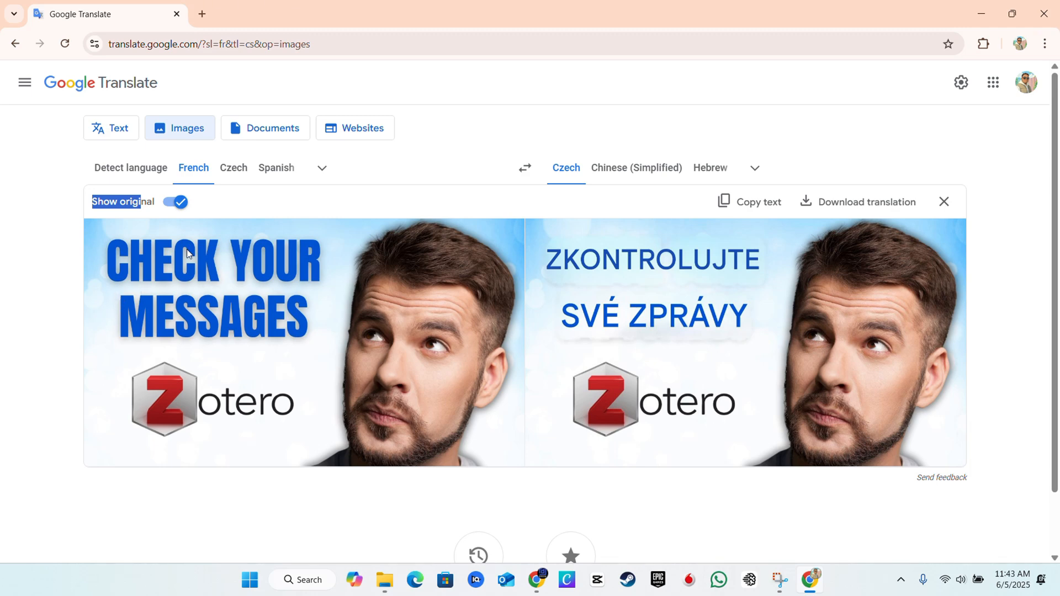
mouse_move(198, 261)
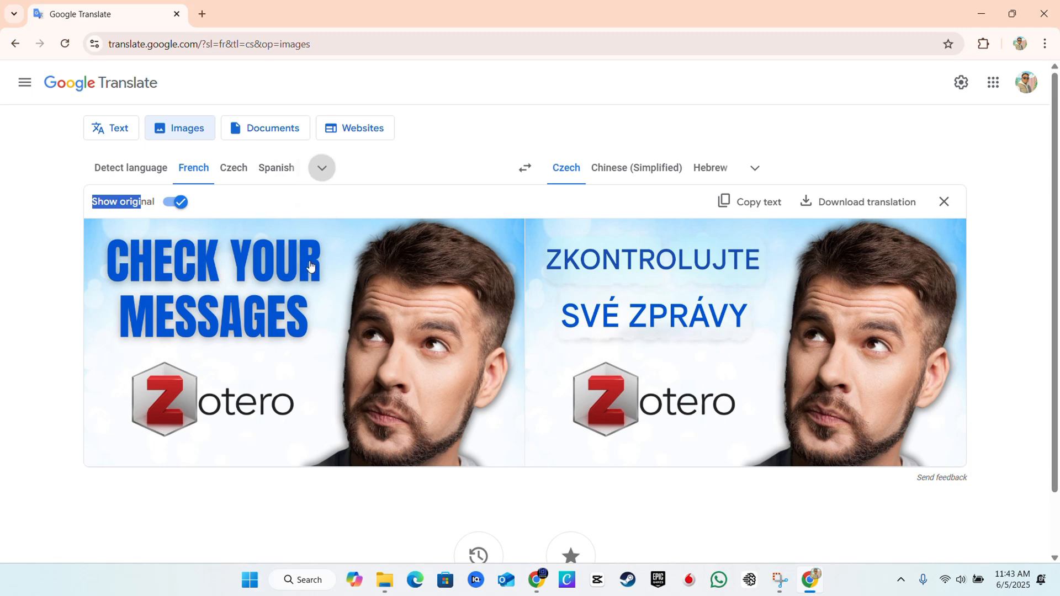
- Change the thumbnail's source language from French to Acholi
click(321, 168)
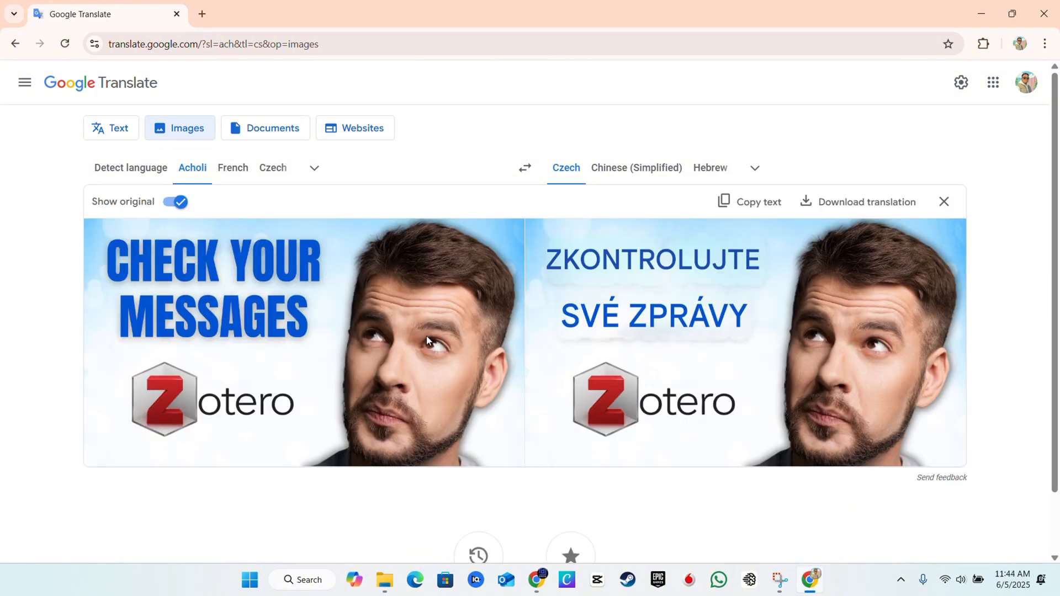
mouse_move(710, 168)
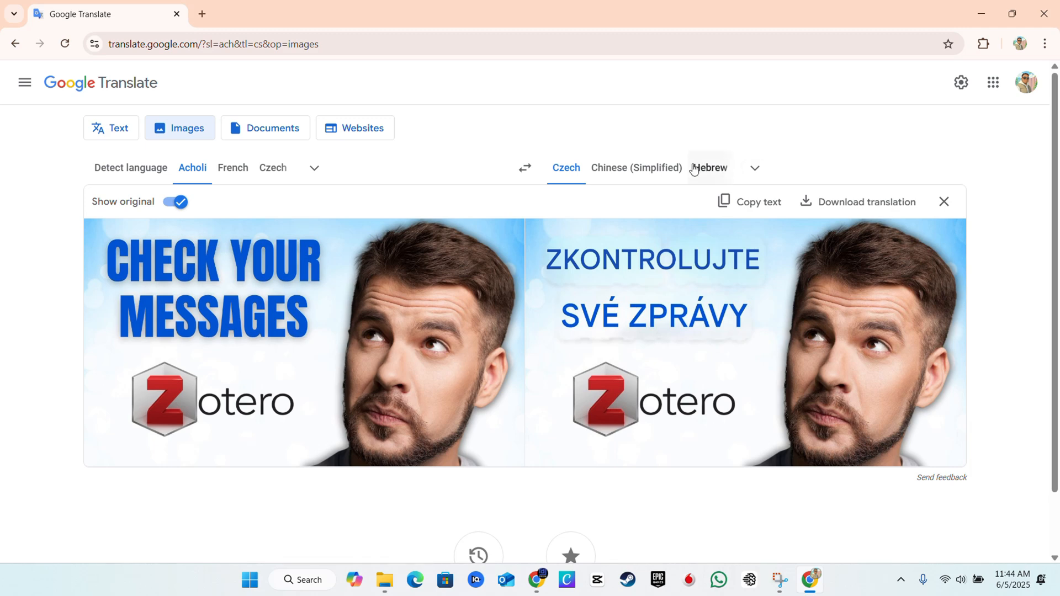
mouse_move(636, 168)
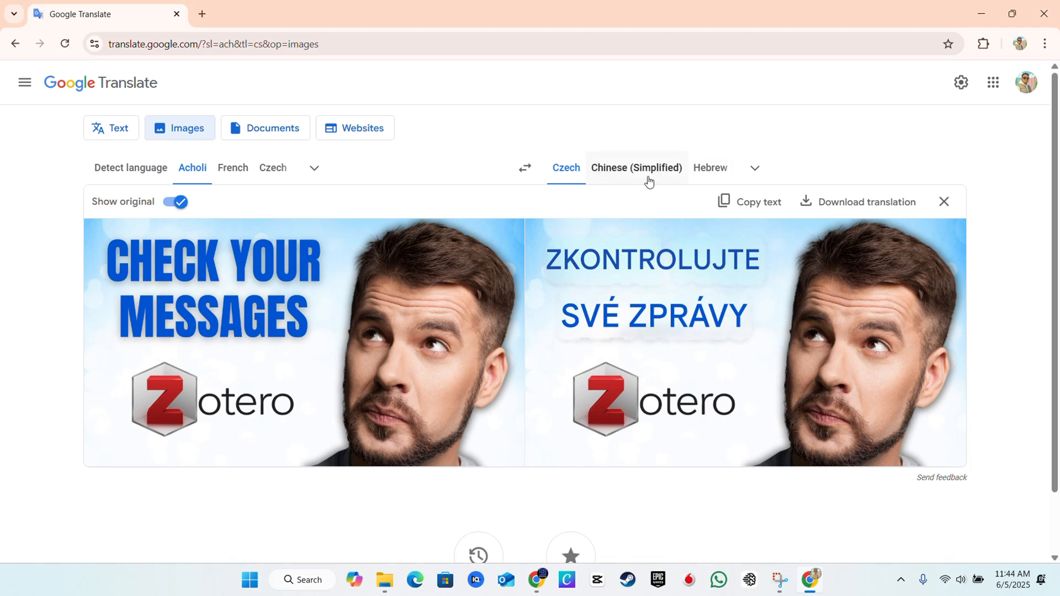
mouse_move(710, 168)
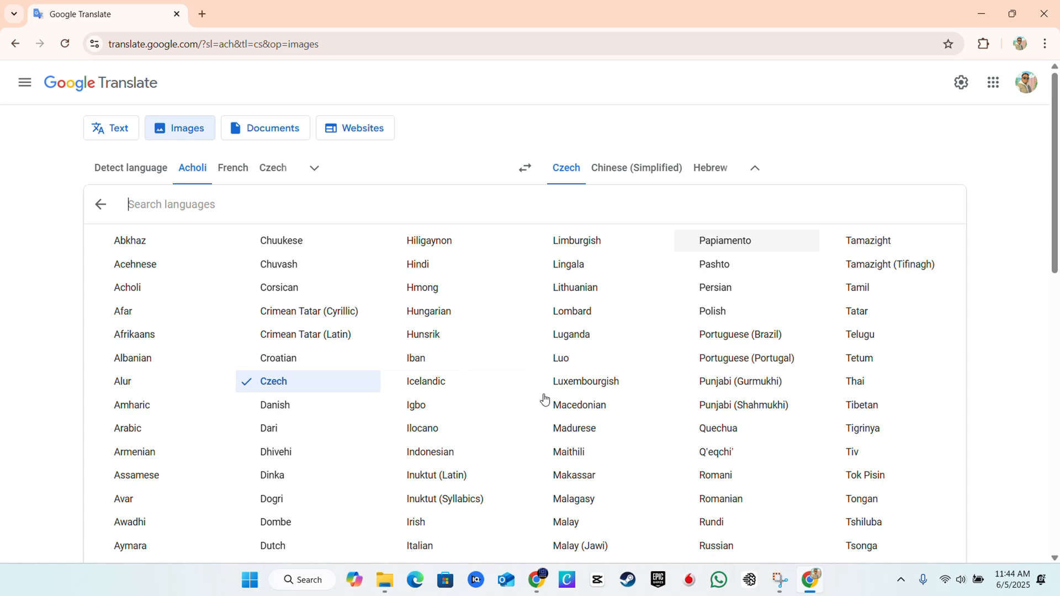
- Render the thumbnail in Croatian, then Afrikaans, then French
scroll(down, 3)
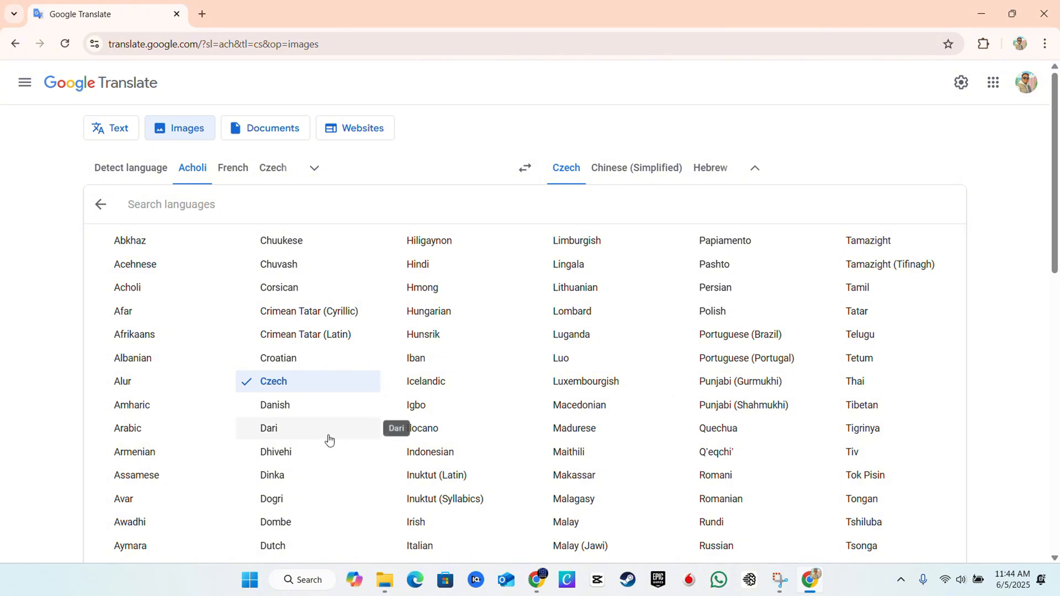
mouse_move(294, 363)
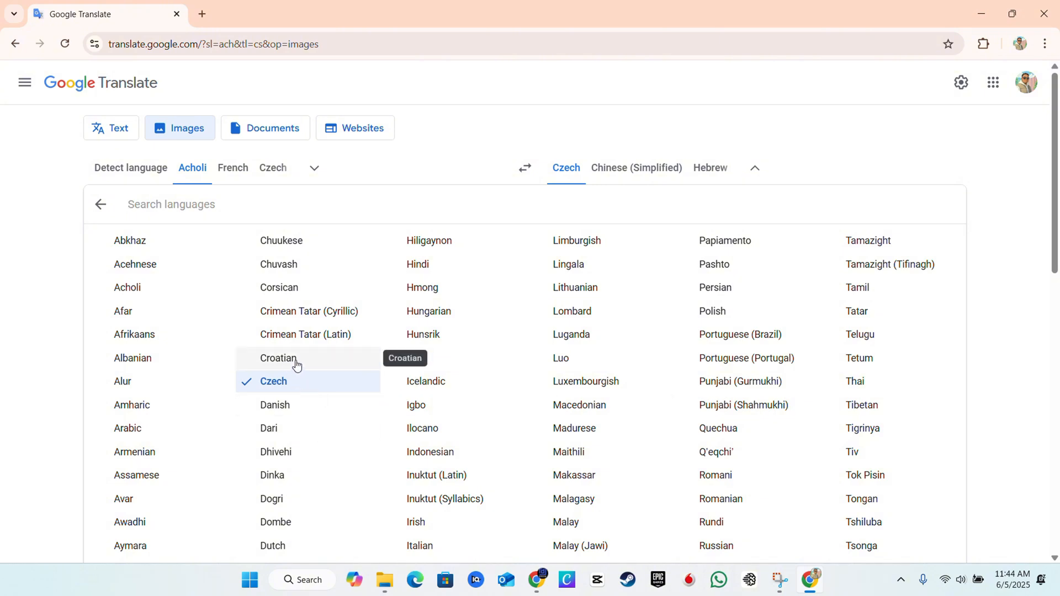
click(278, 358)
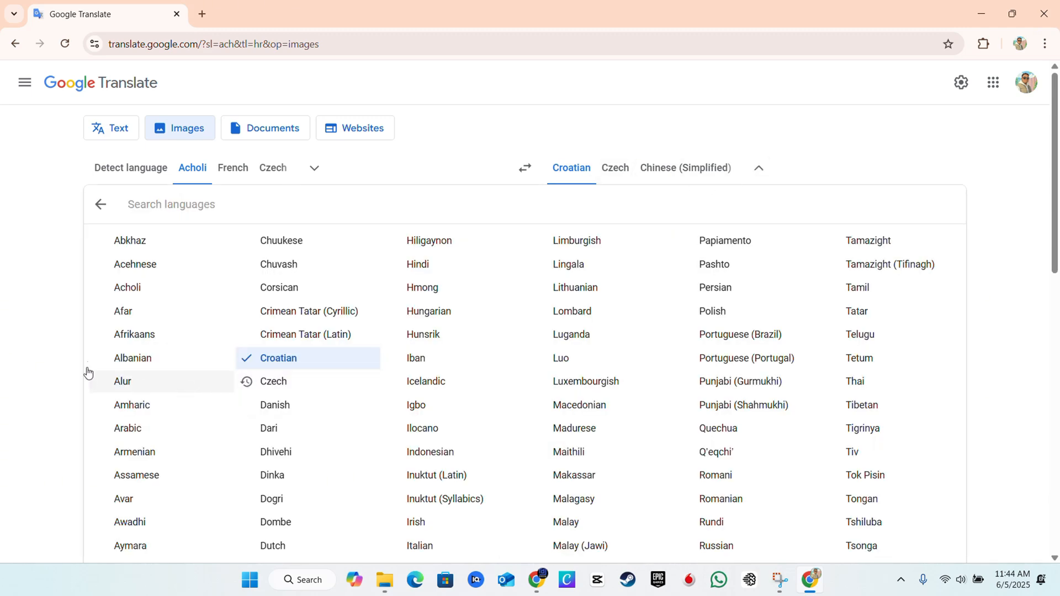
click(133, 333)
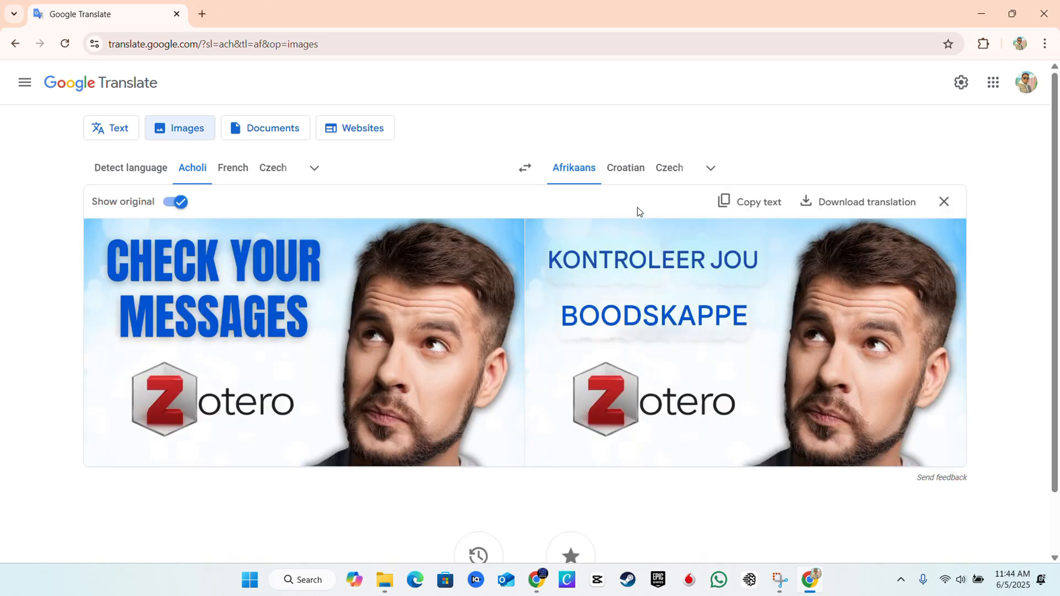
click(709, 168)
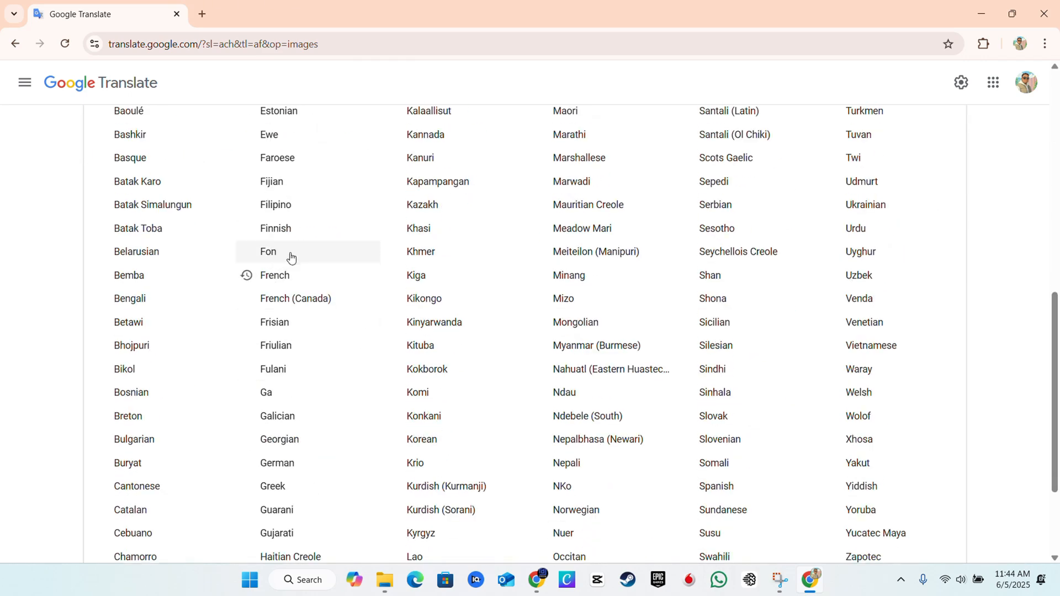
click(275, 275)
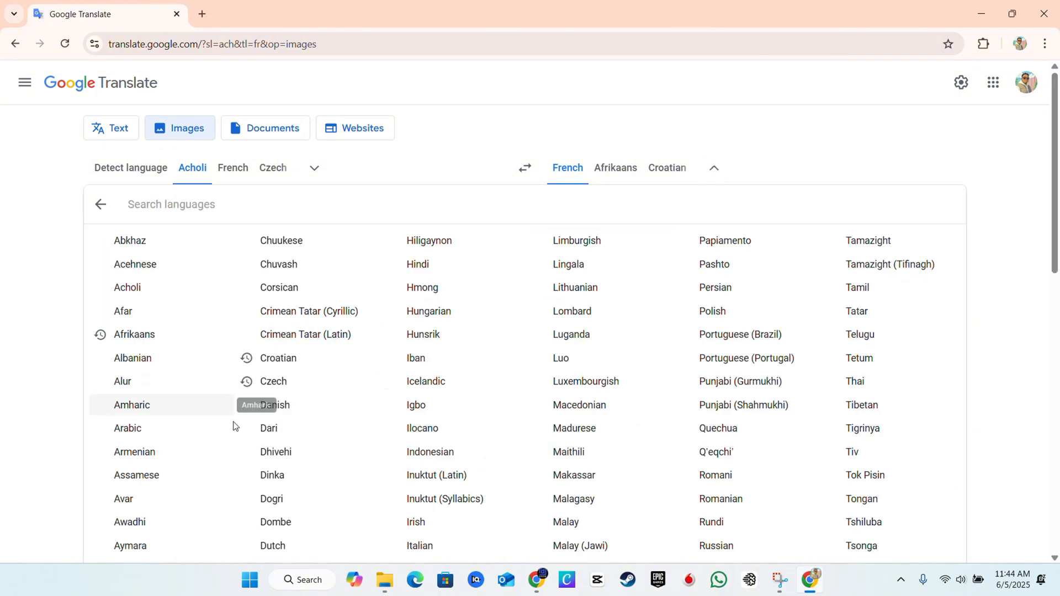
- Render the thumbnail in Hebrew, then head back through the target list toward Czech
scroll(down, 3)
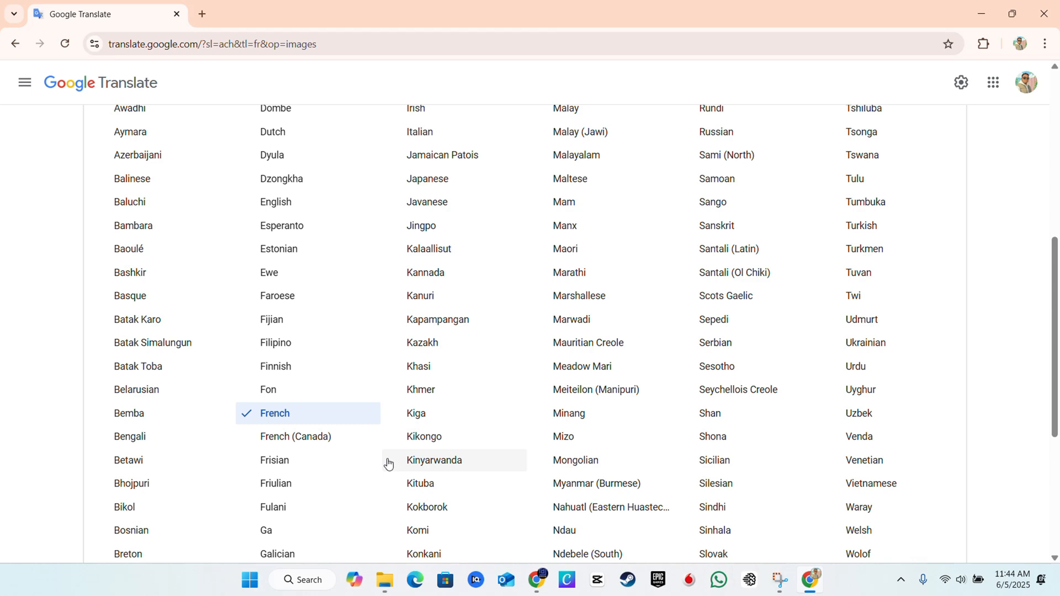
scroll(down, 3)
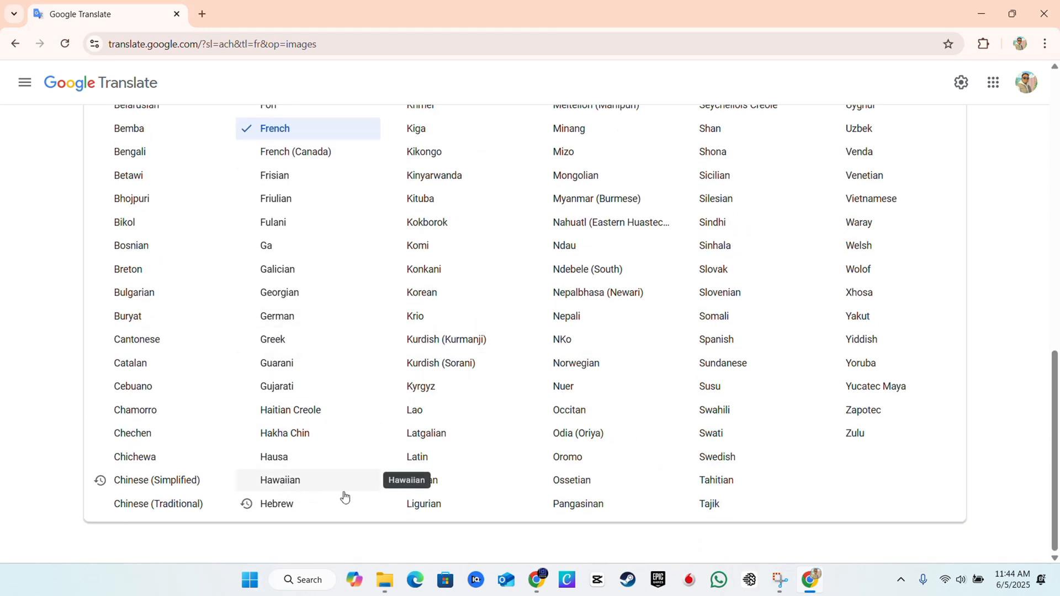
click(276, 504)
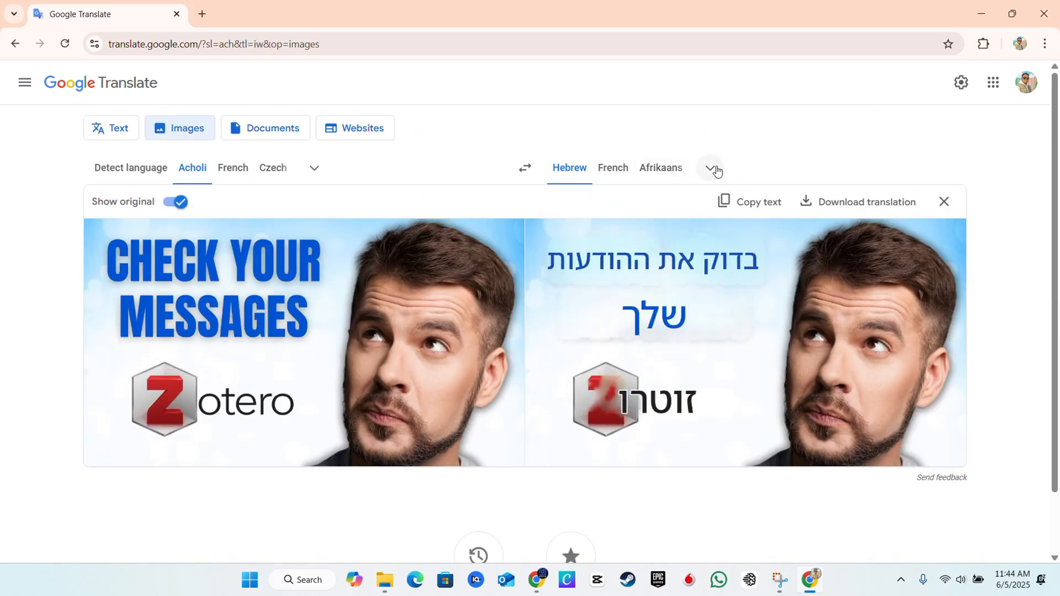
click(714, 169)
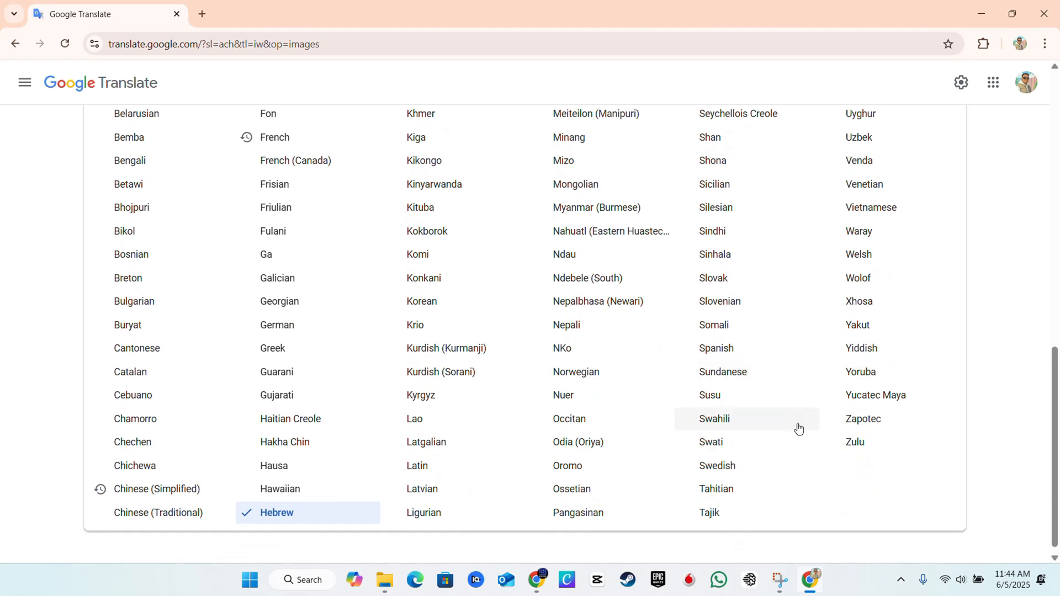
scroll(down, 3)
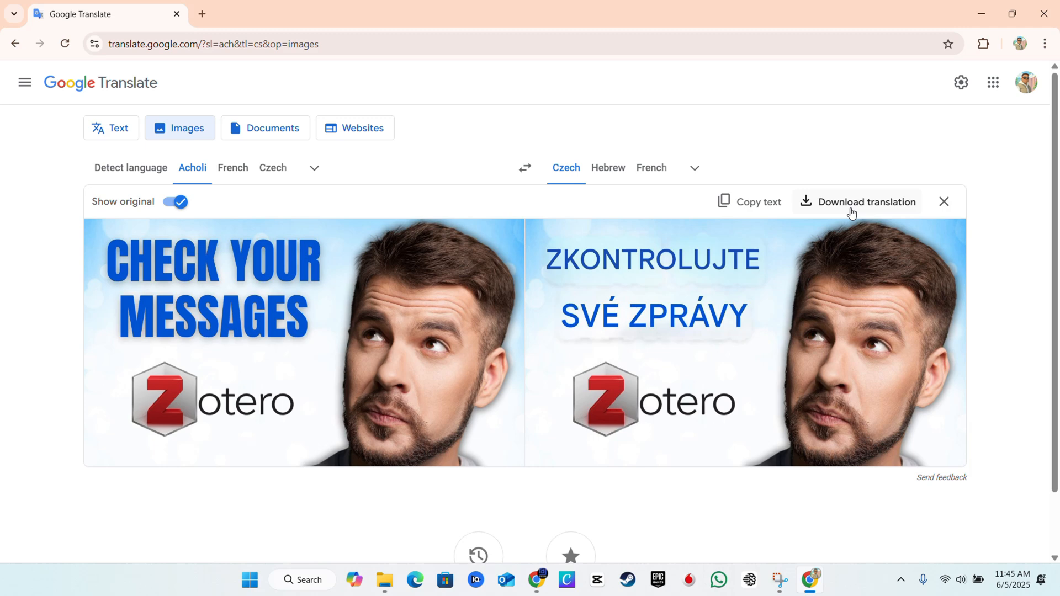
mouse_move(838, 212)
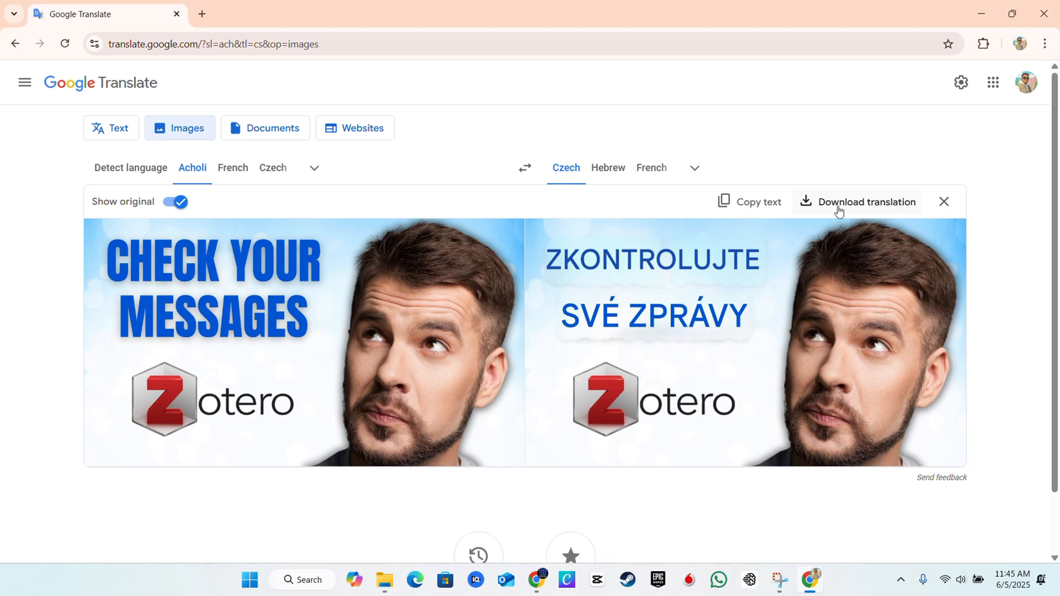
mouse_move(855, 208)
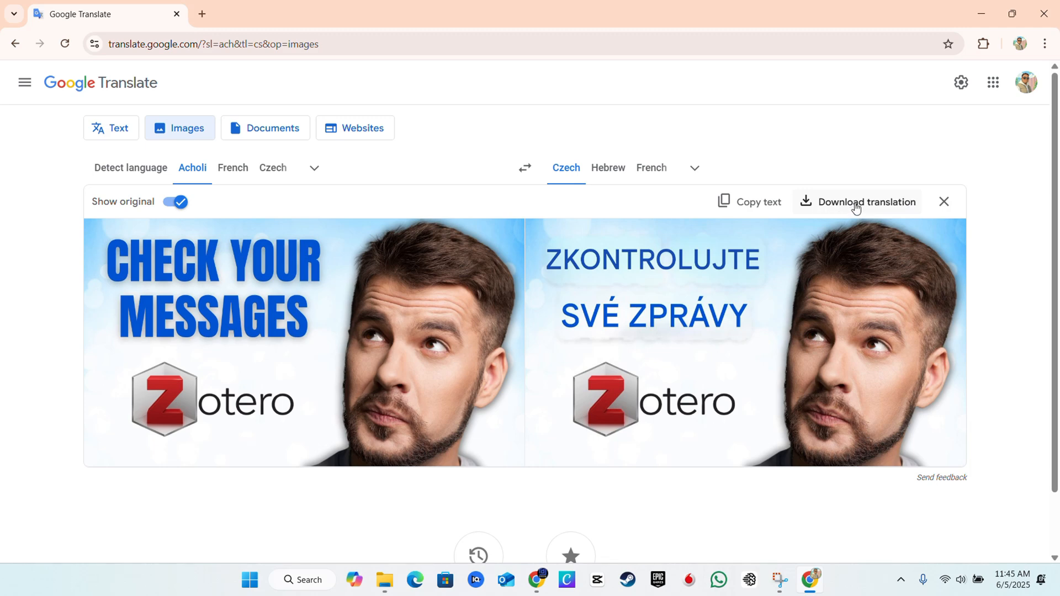
mouse_move(763, 210)
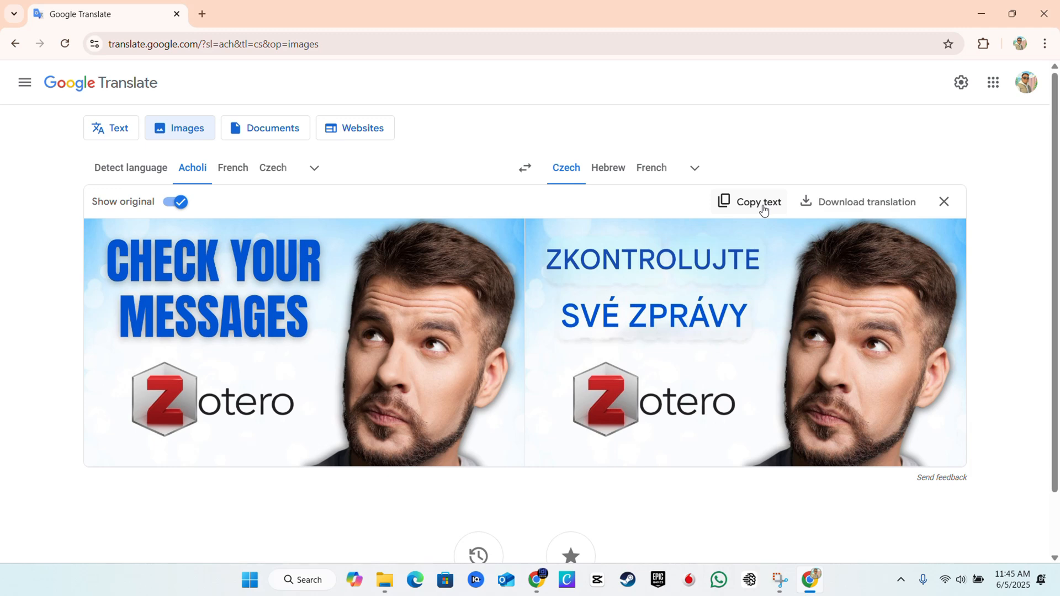
mouse_move(639, 255)
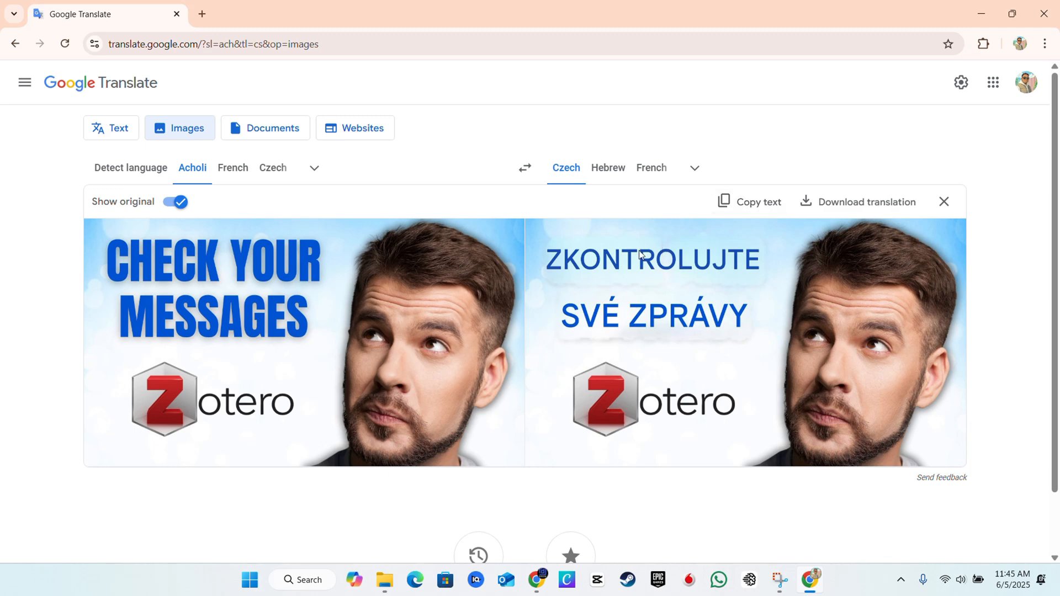
mouse_move(807, 210)
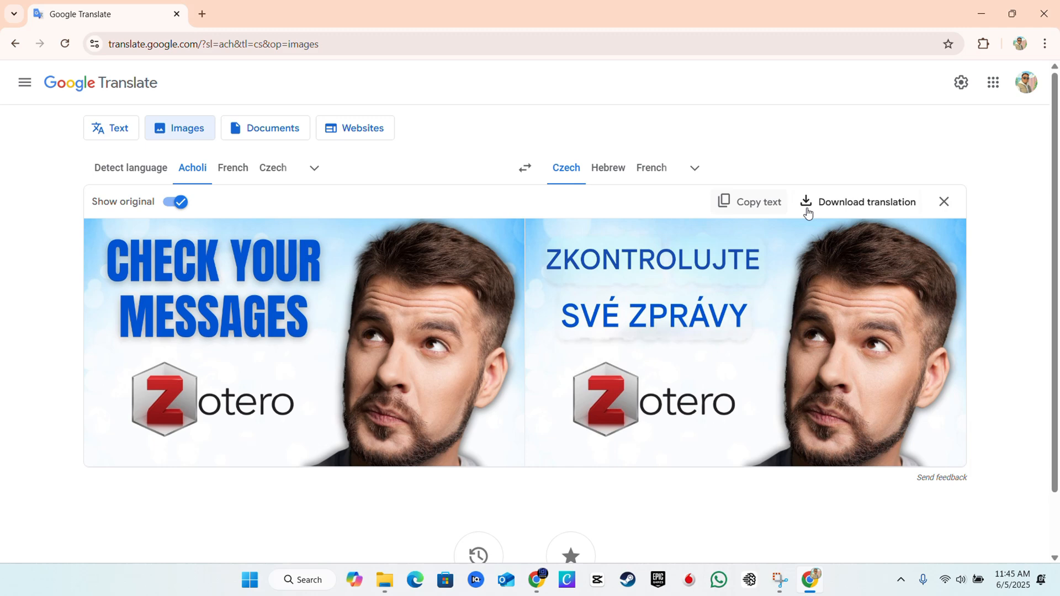
mouse_move(748, 205)
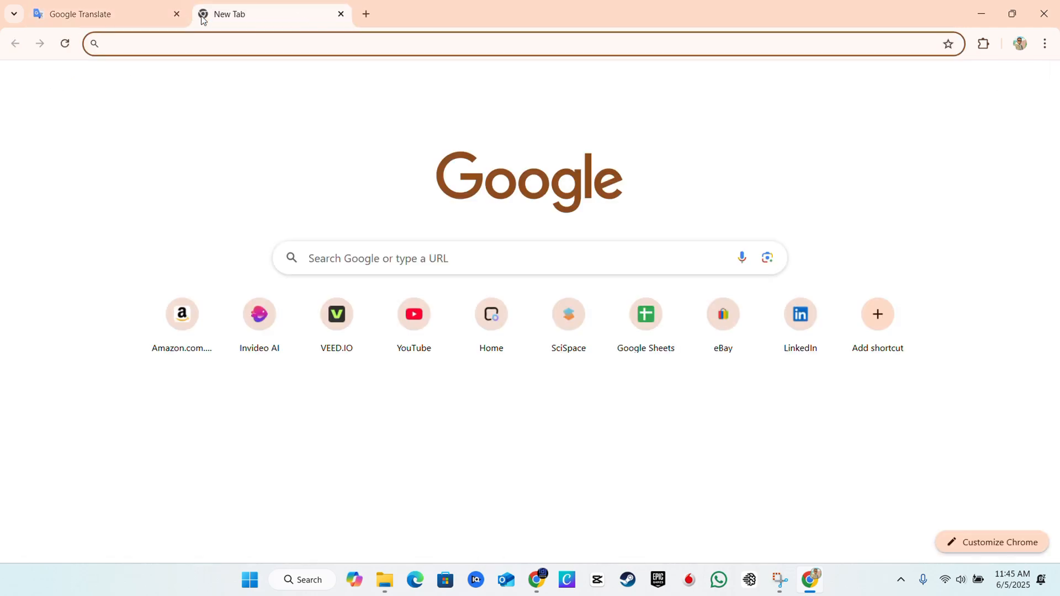
- Paste the copied Czech text 'ZKONTROLUJTE SVÉ ZPRÁVY Zotero' into a test tab, then close it
text(ZKONTROLUJTE SVÉ ZPRÁVY Zotero)
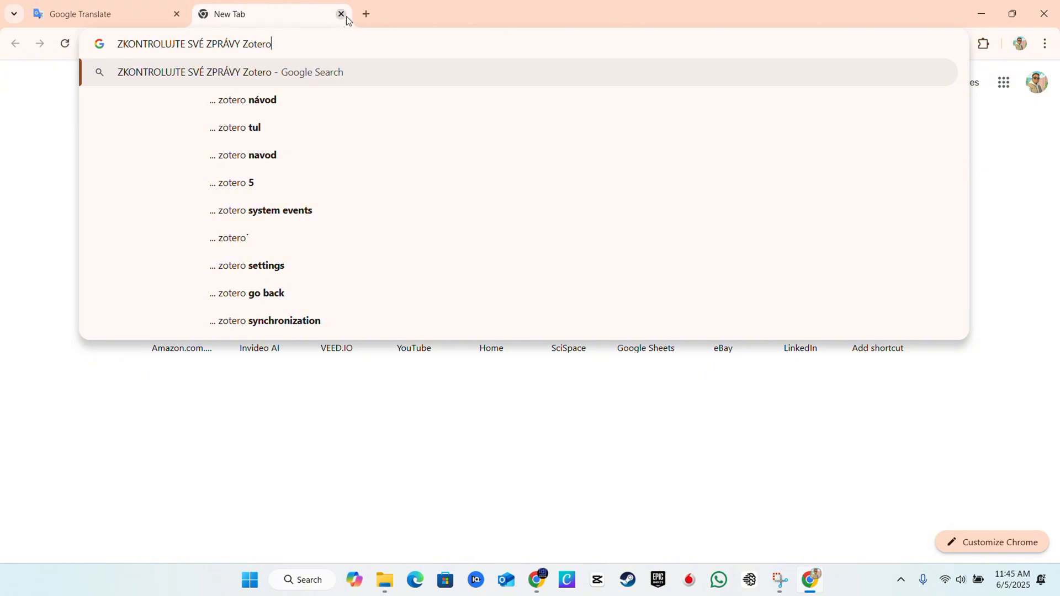
click(342, 14)
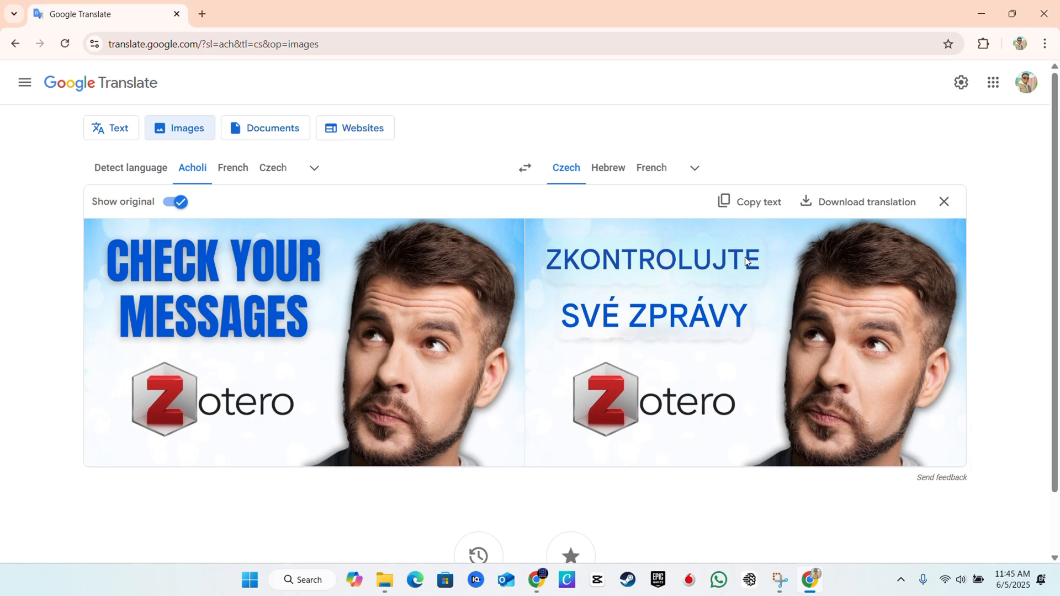
- Download the Czech-translated thumbnail and open the saved image from its folder in Photos
click(866, 201)
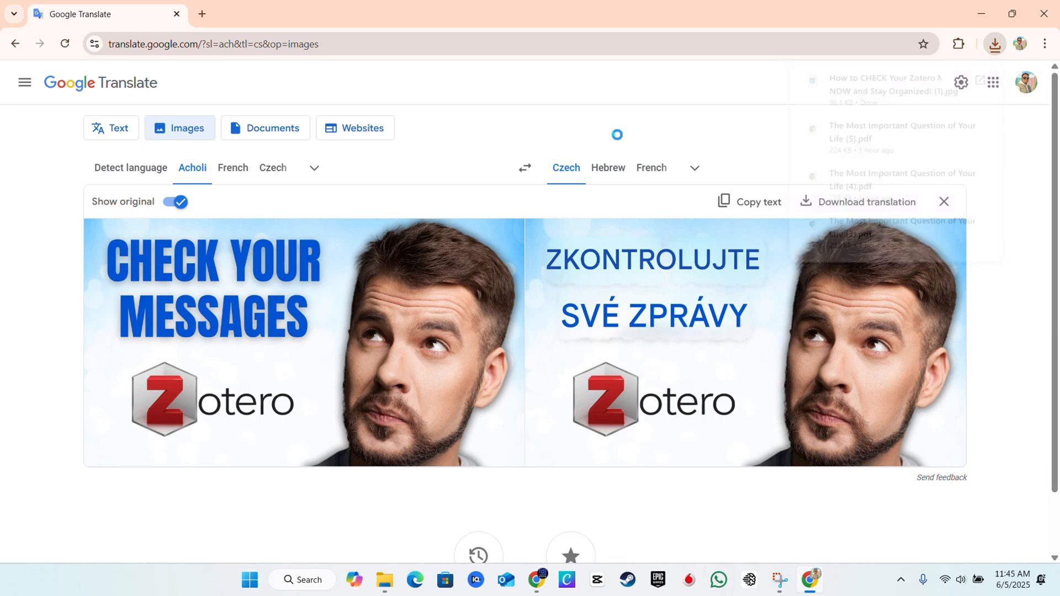
click(995, 43)
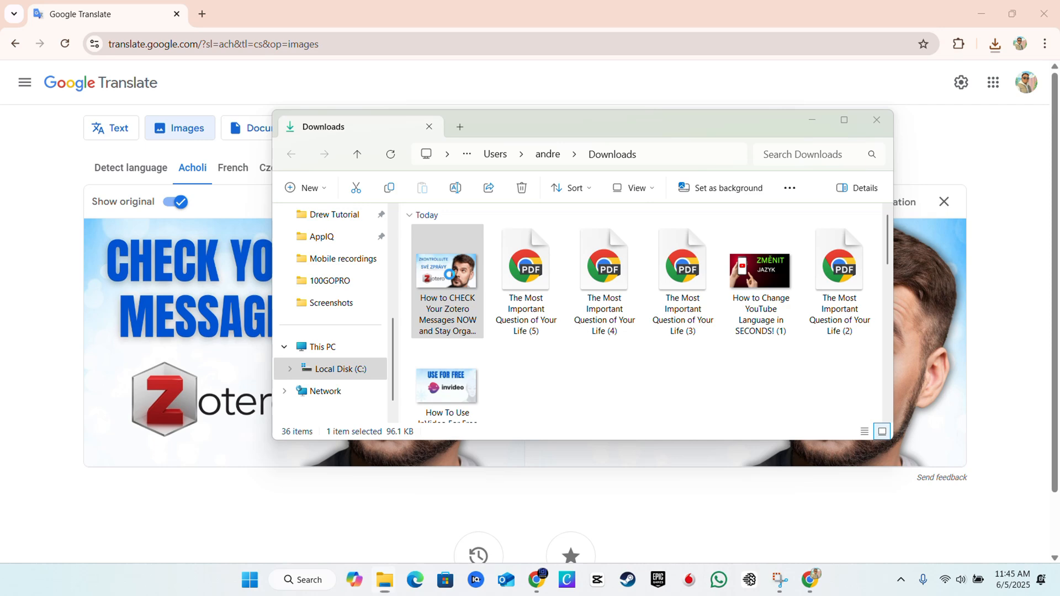
double_click(447, 271)
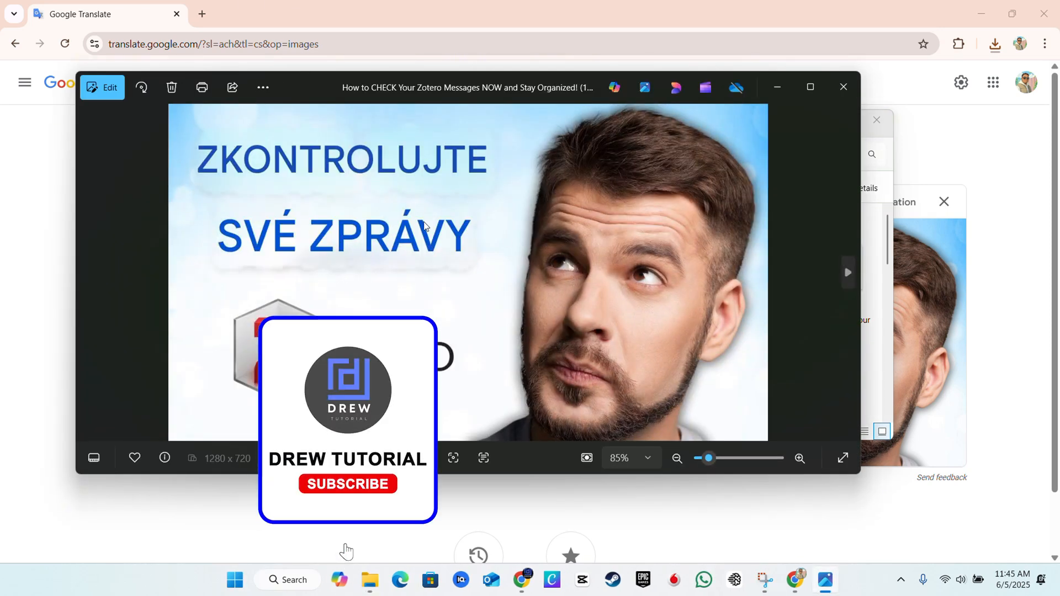
click(347, 484)
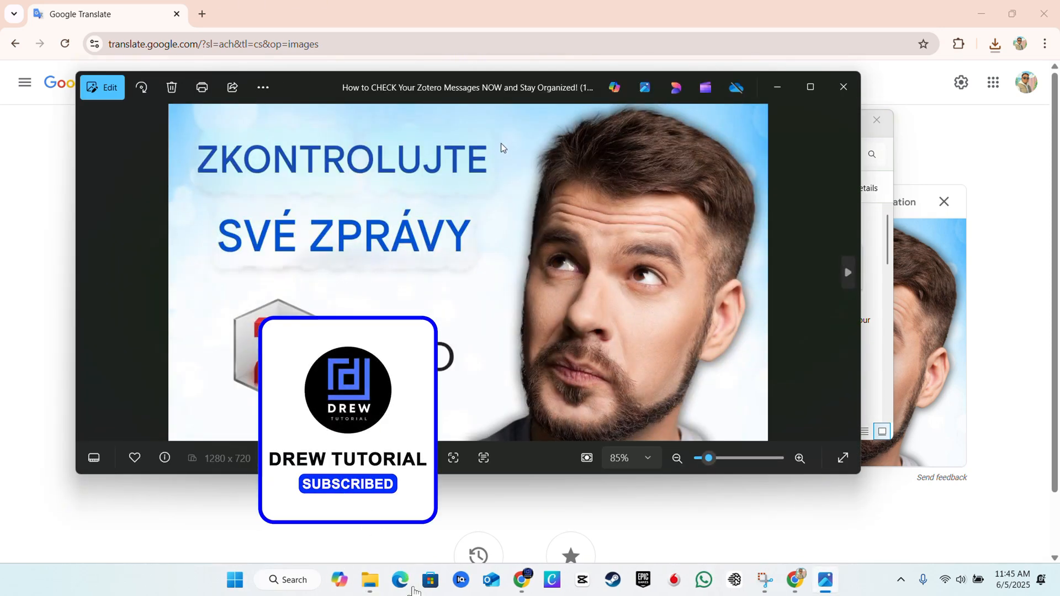